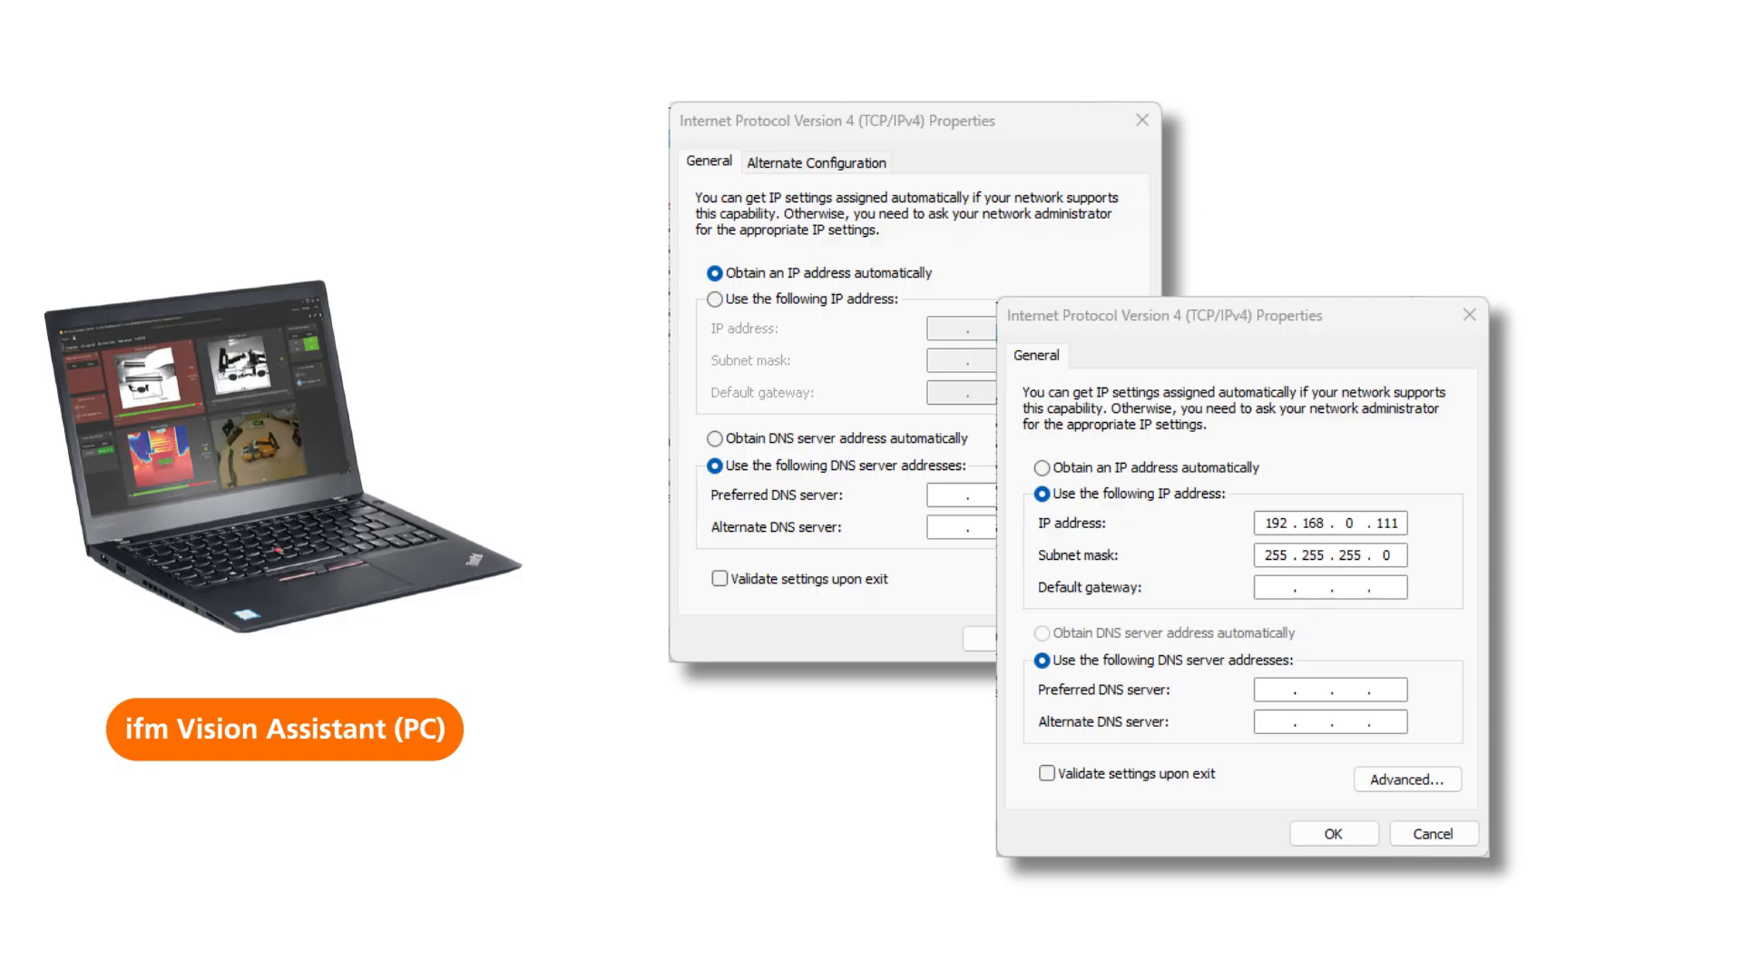
Step: Launch ifm Vision Assistant to its start screen with Find sensor, Recent, Replay and Monitoring Tool
click(1330, 833)
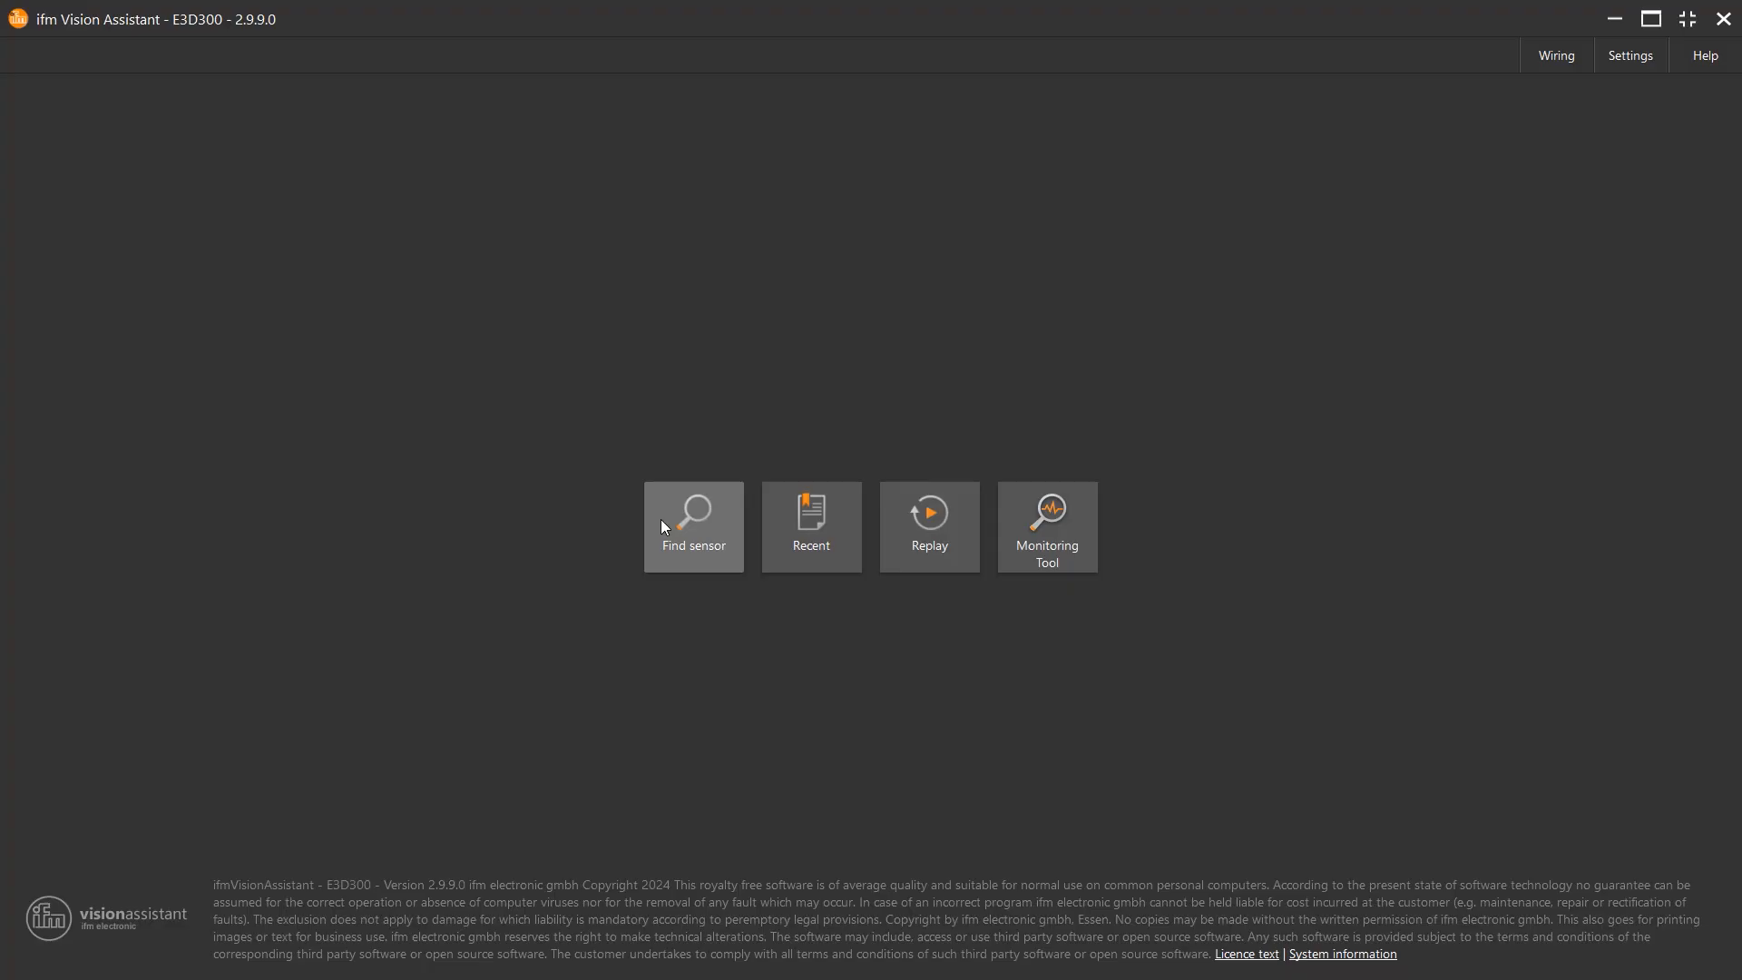
Step: Search for connected sensors so the O2I4XX is listed at 192.168.0.98
click(692, 526)
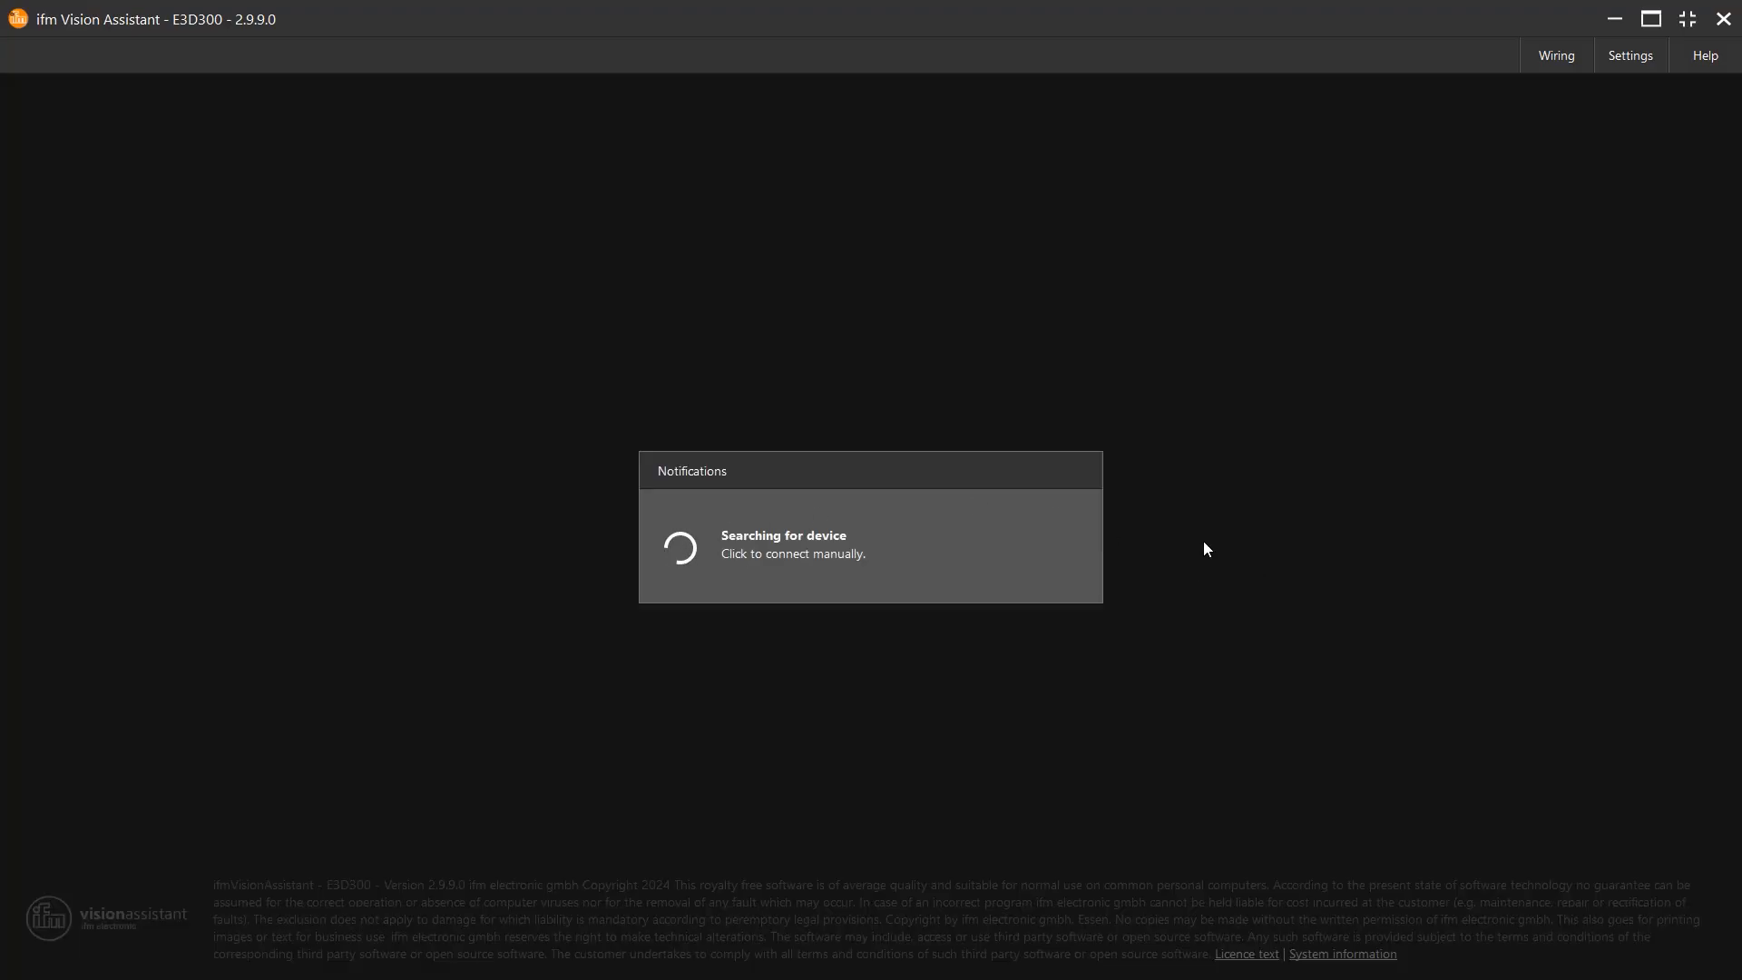
mouse_move(1194, 548)
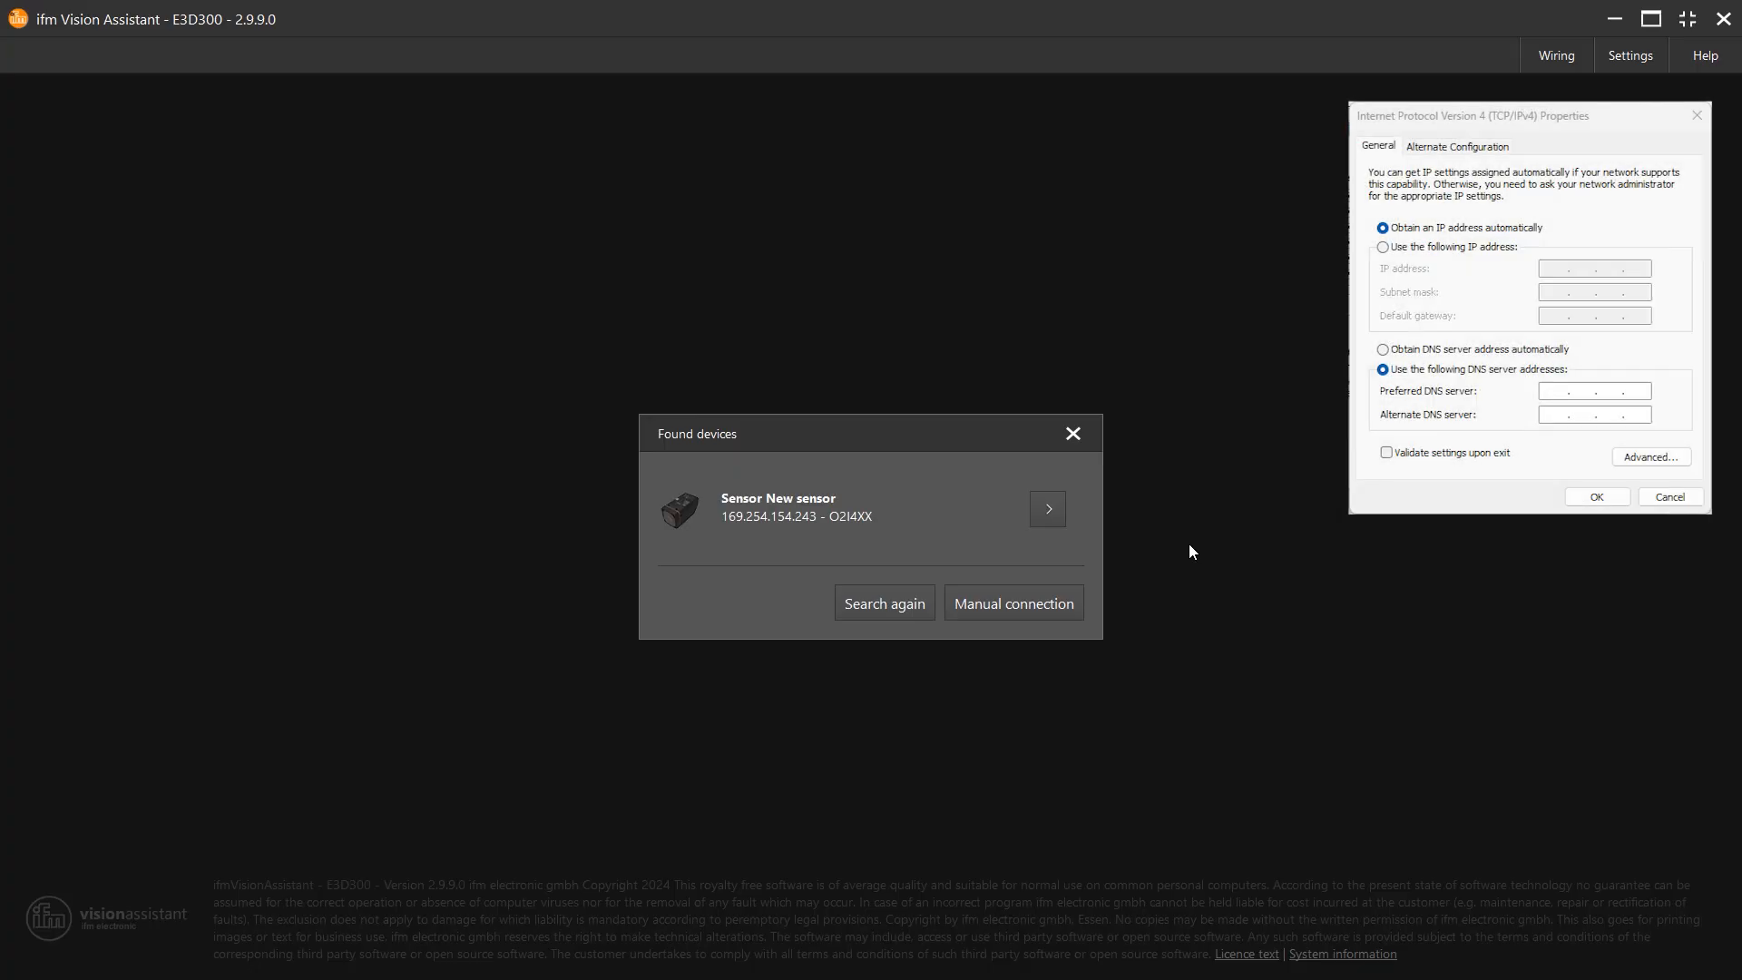
mouse_move(1046, 510)
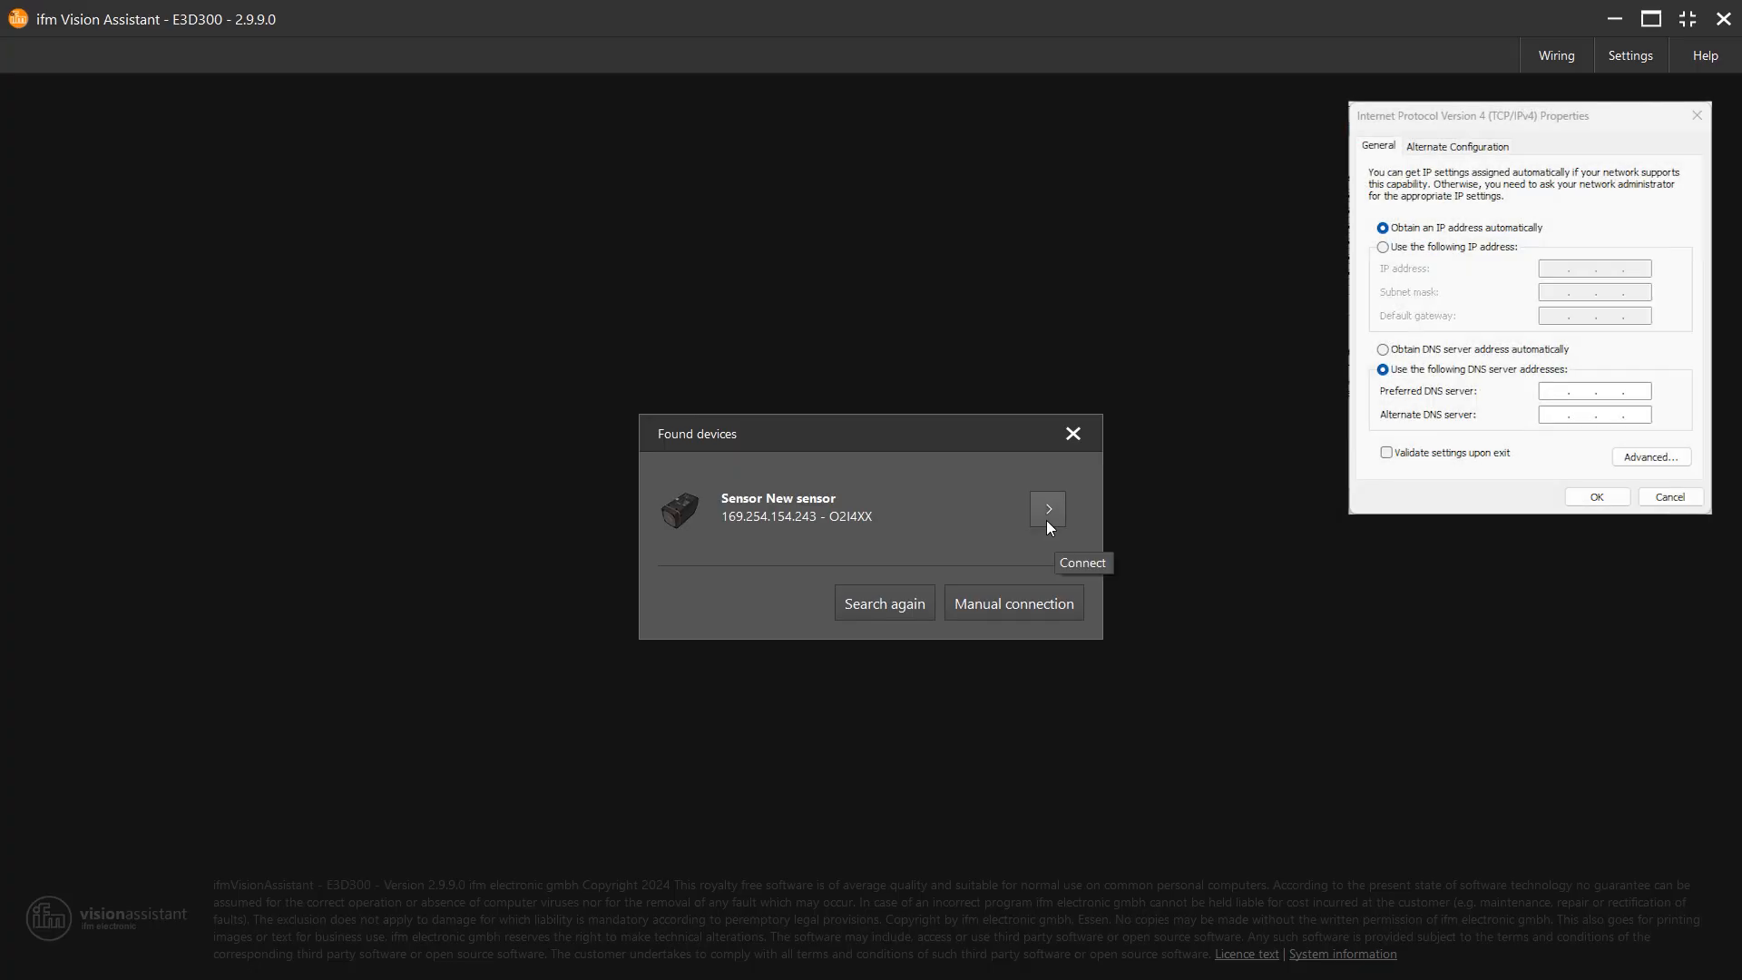
click(1045, 508)
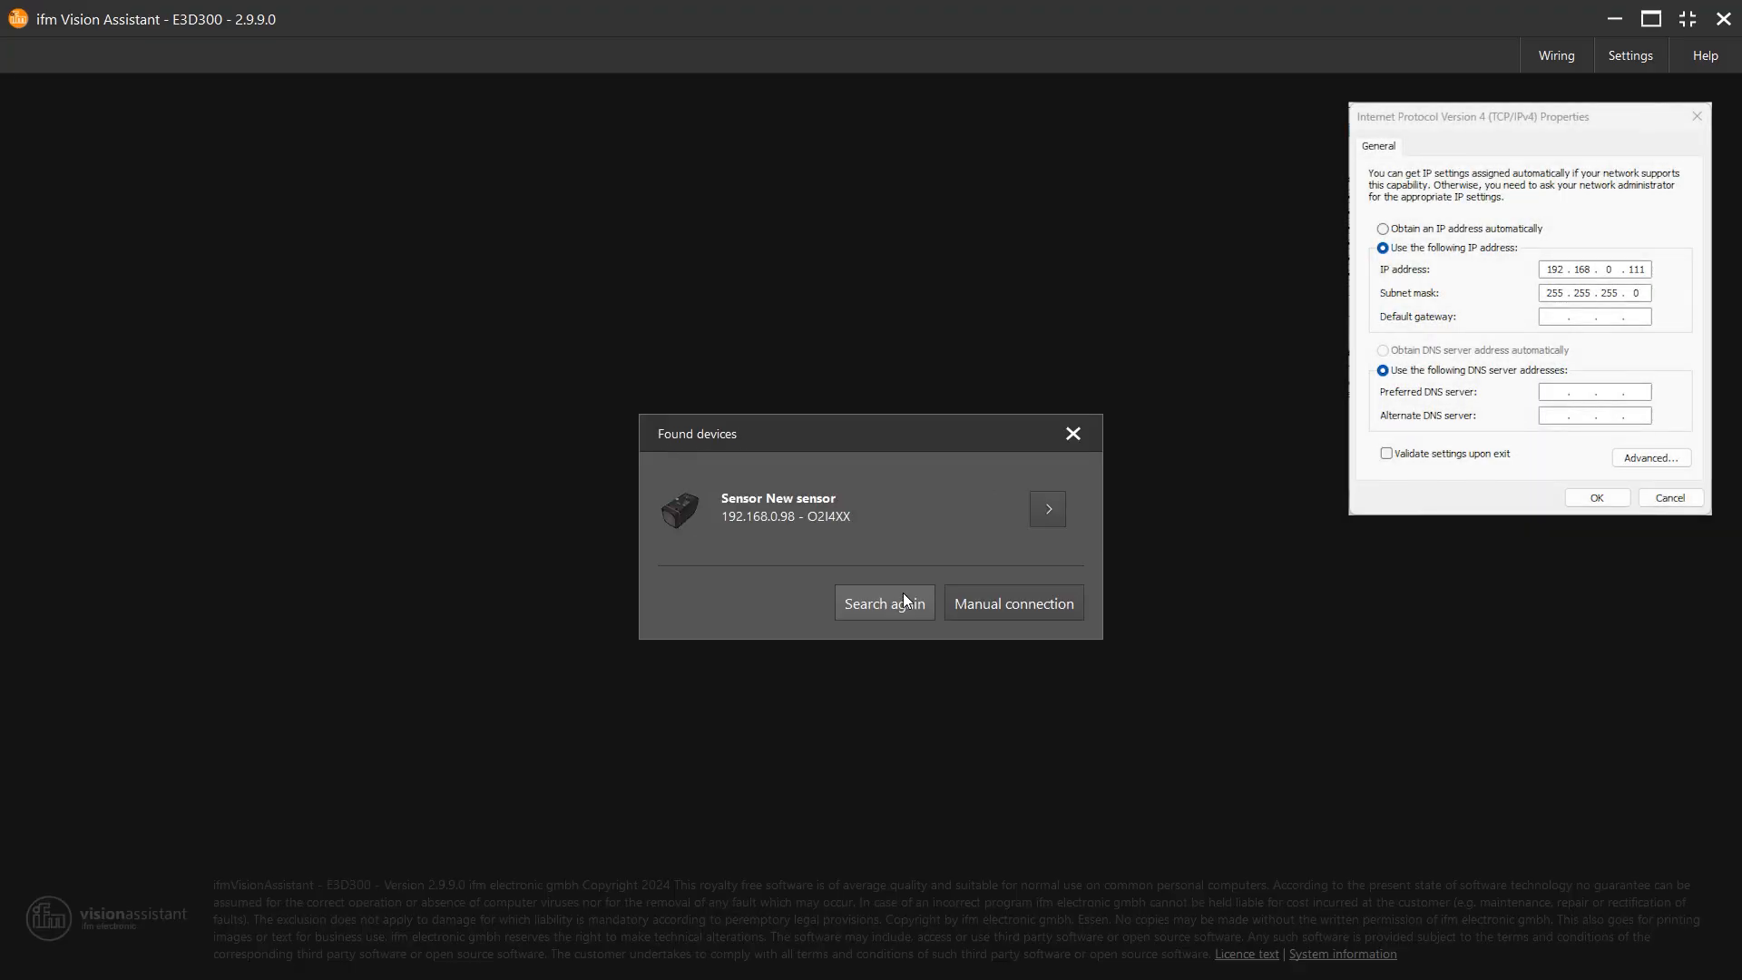
mouse_move(1046, 508)
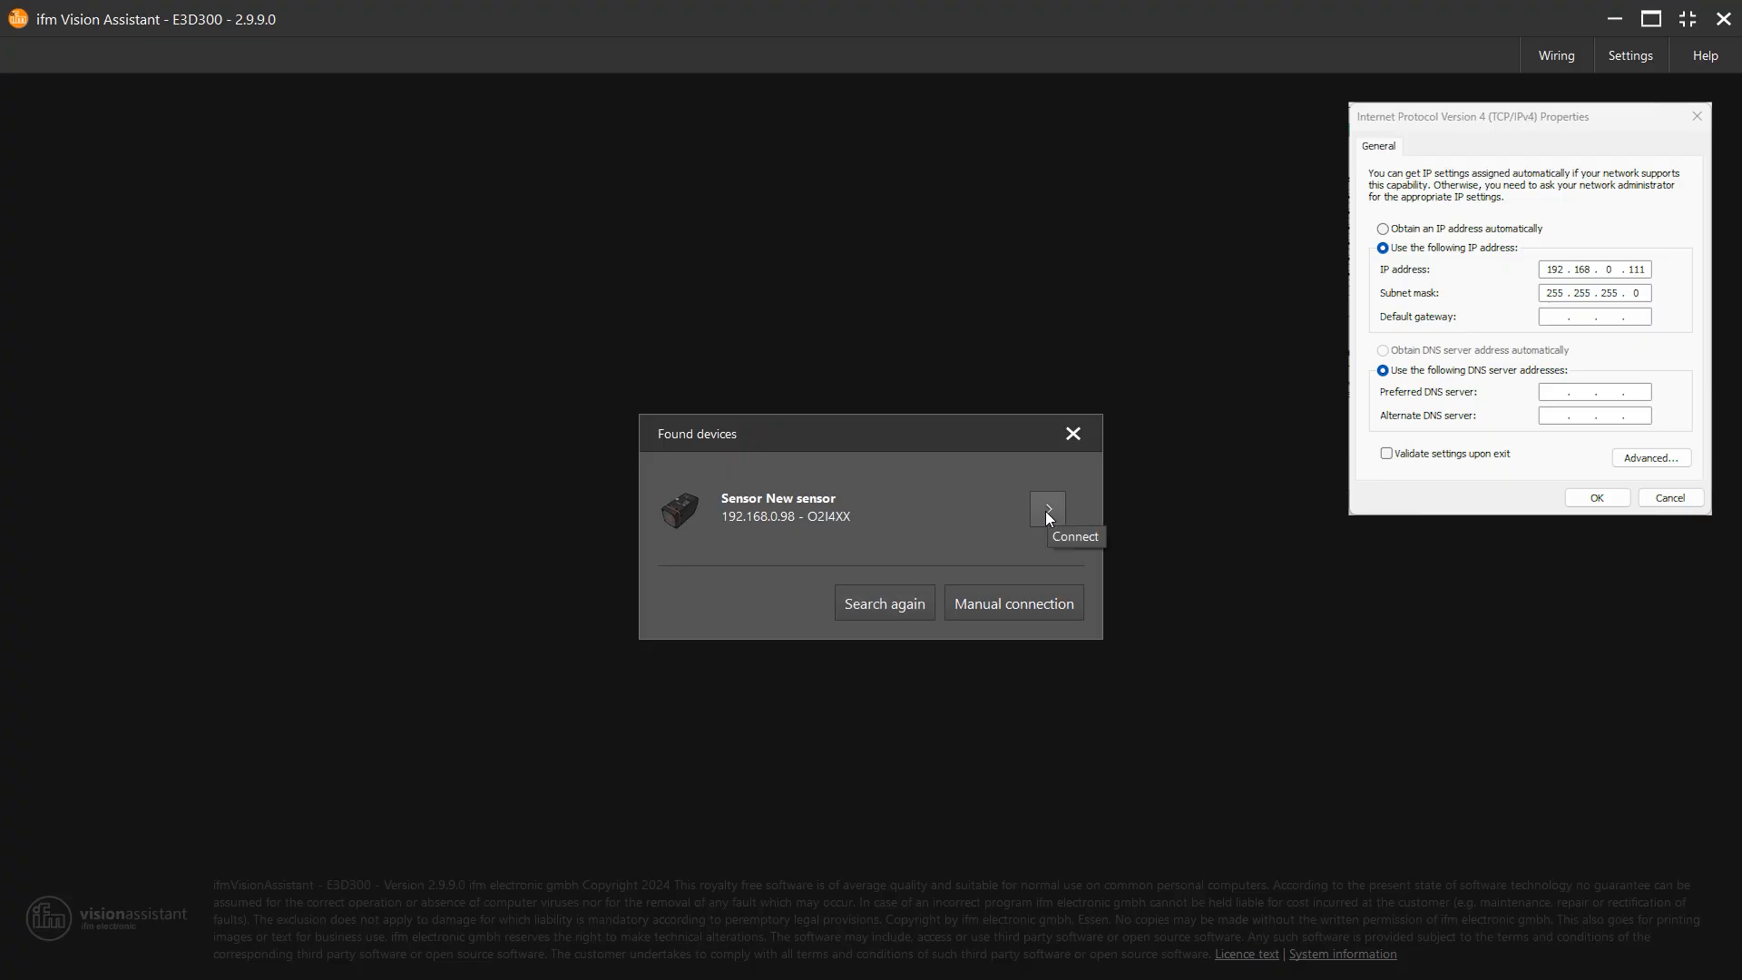
Step: Connect to the found O2I4XX after giving it the temporary address 192.168.54.112
click(1045, 510)
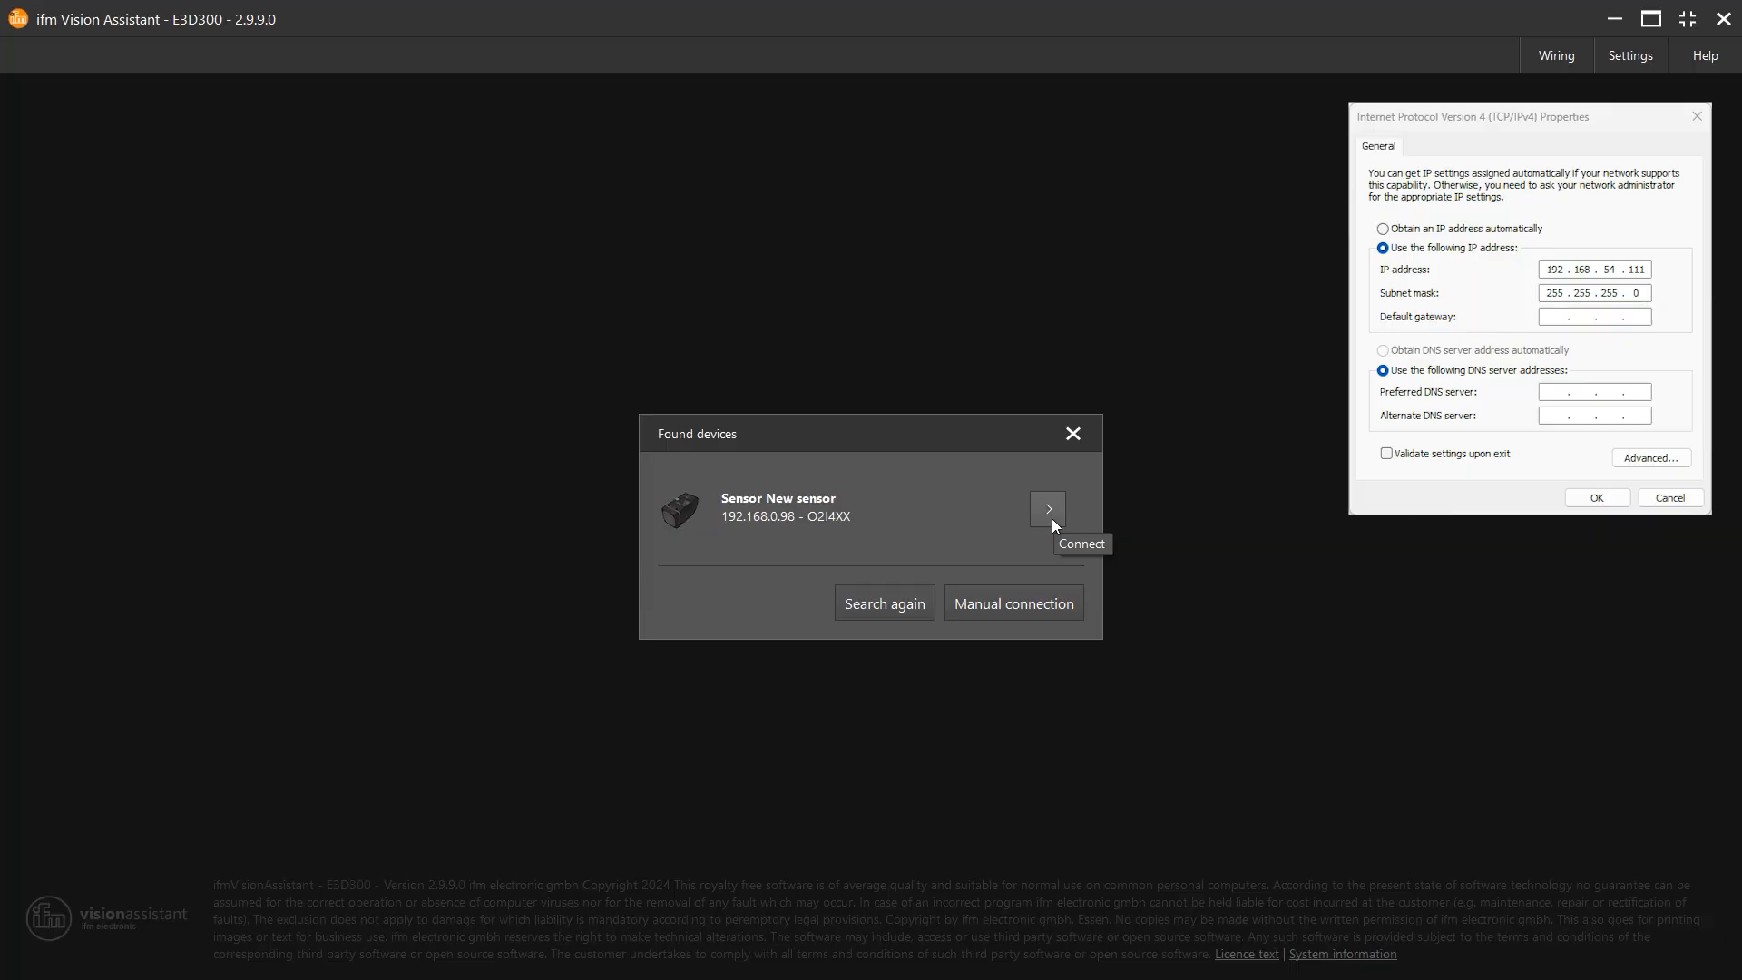
click(1046, 508)
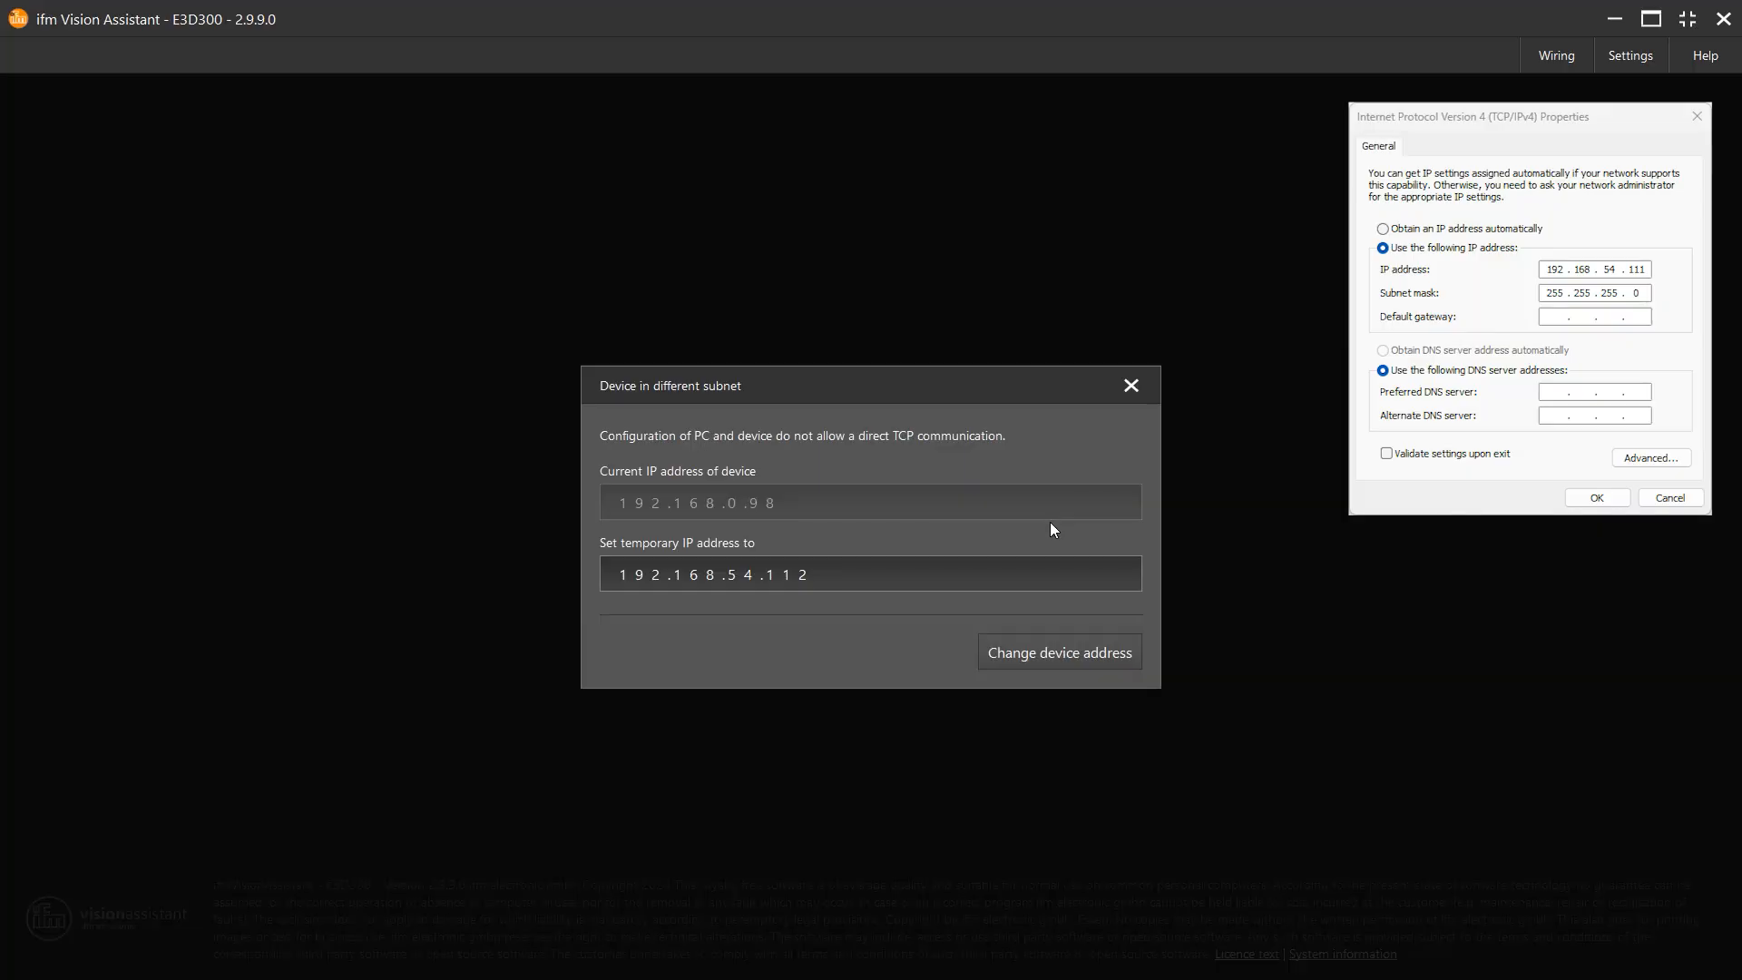
mouse_move(746, 552)
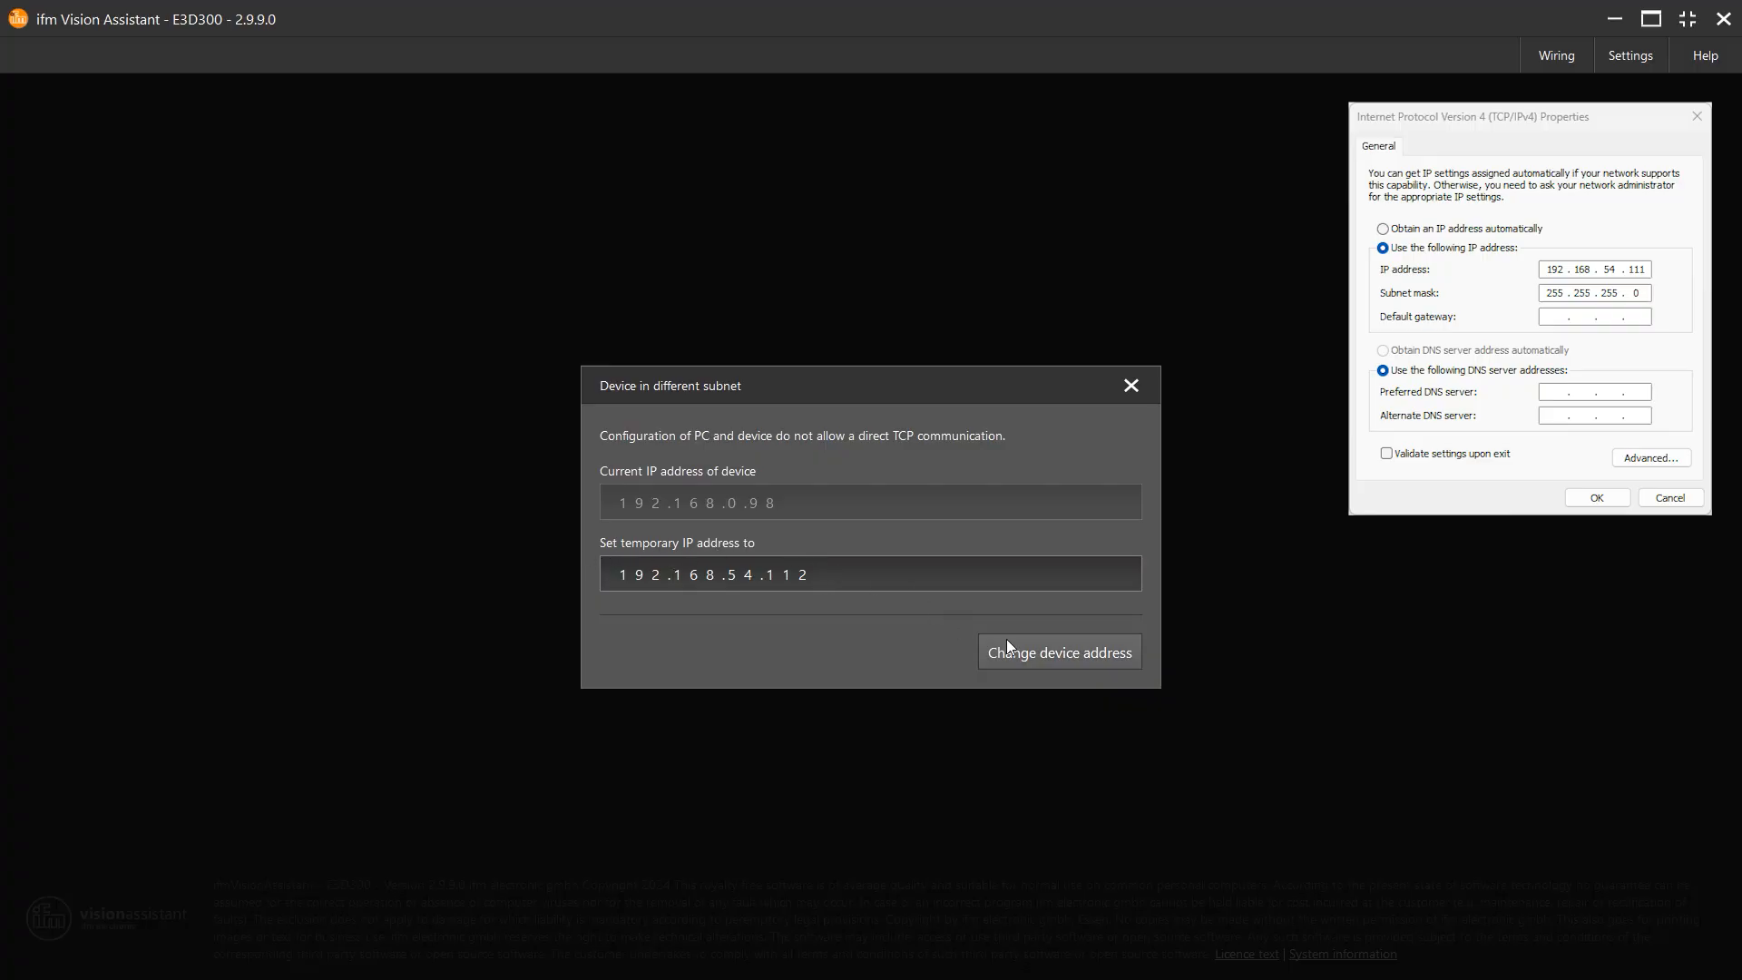
click(1056, 651)
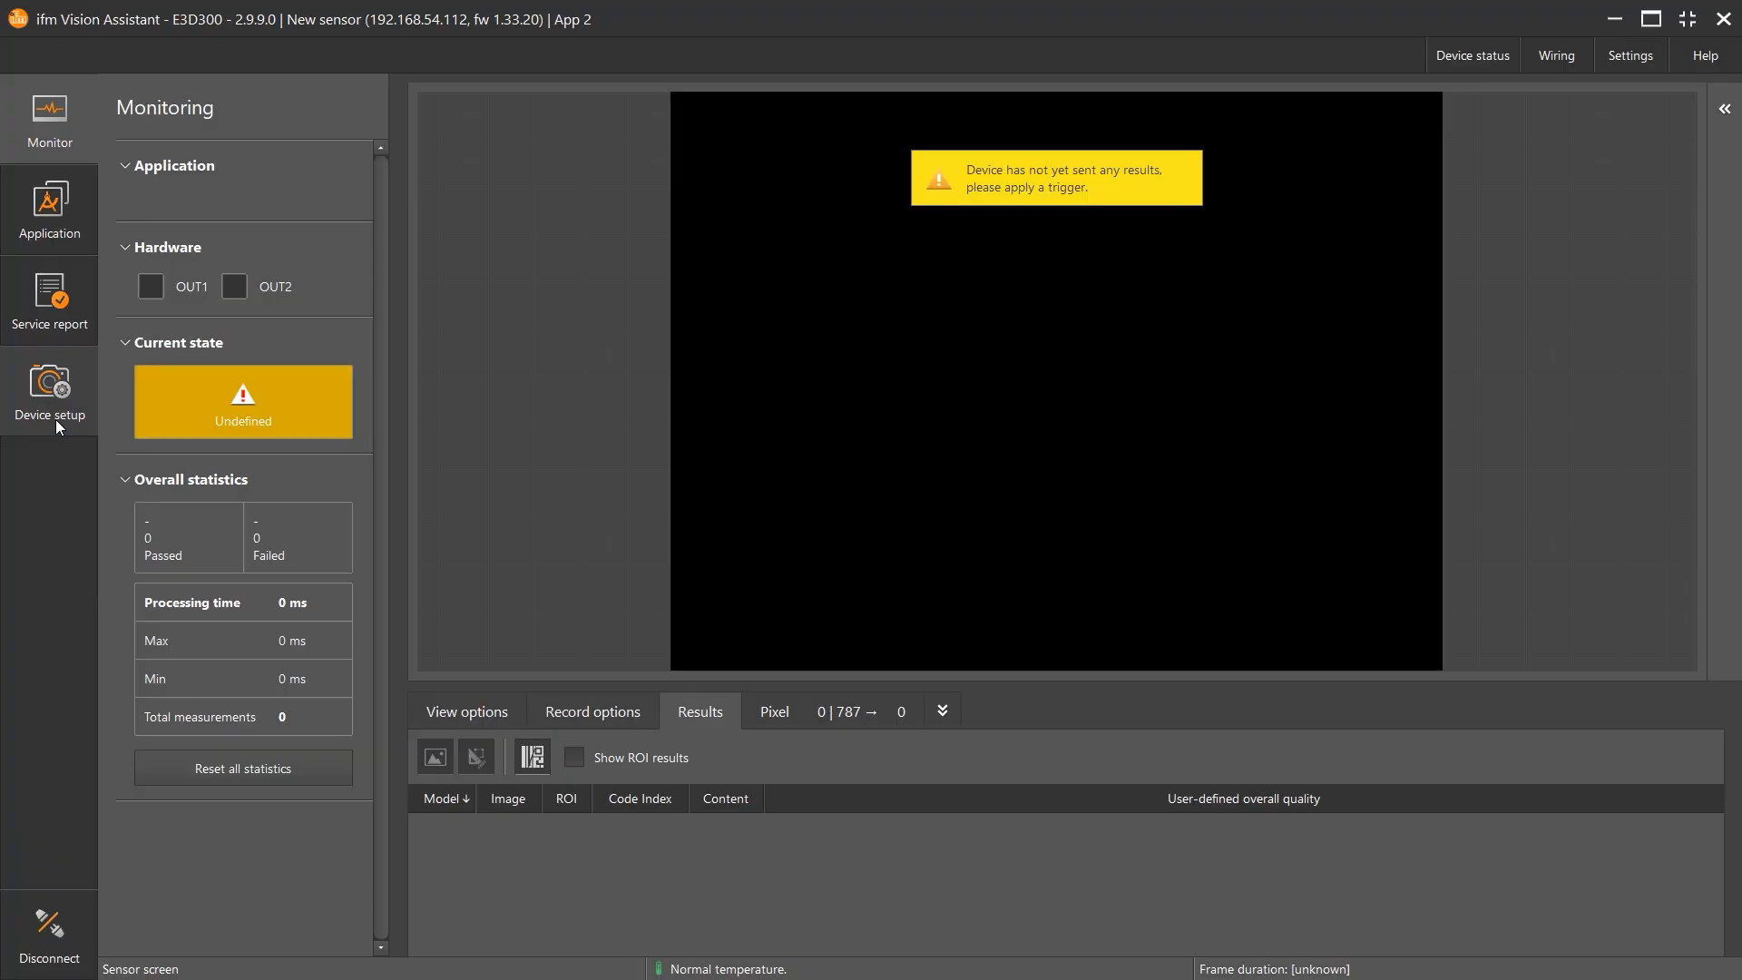
Step: In Device setup › Network, edit the sensor's IP address to 192.168.54.200
click(49, 388)
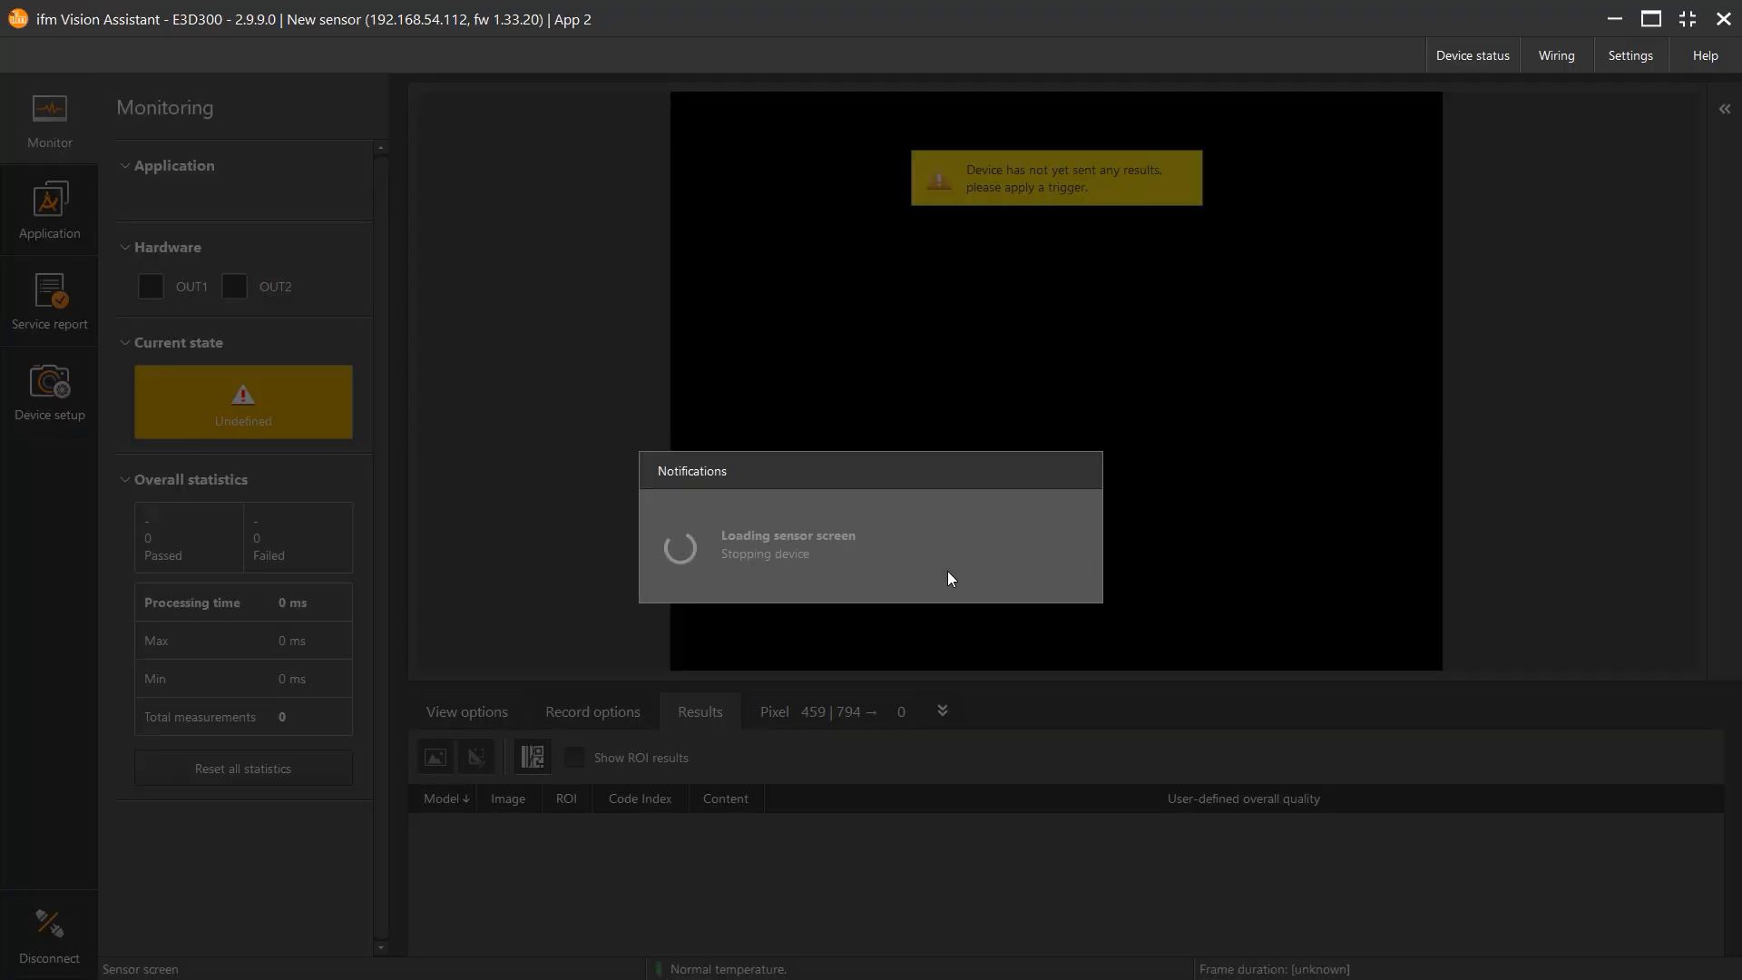
click(49, 388)
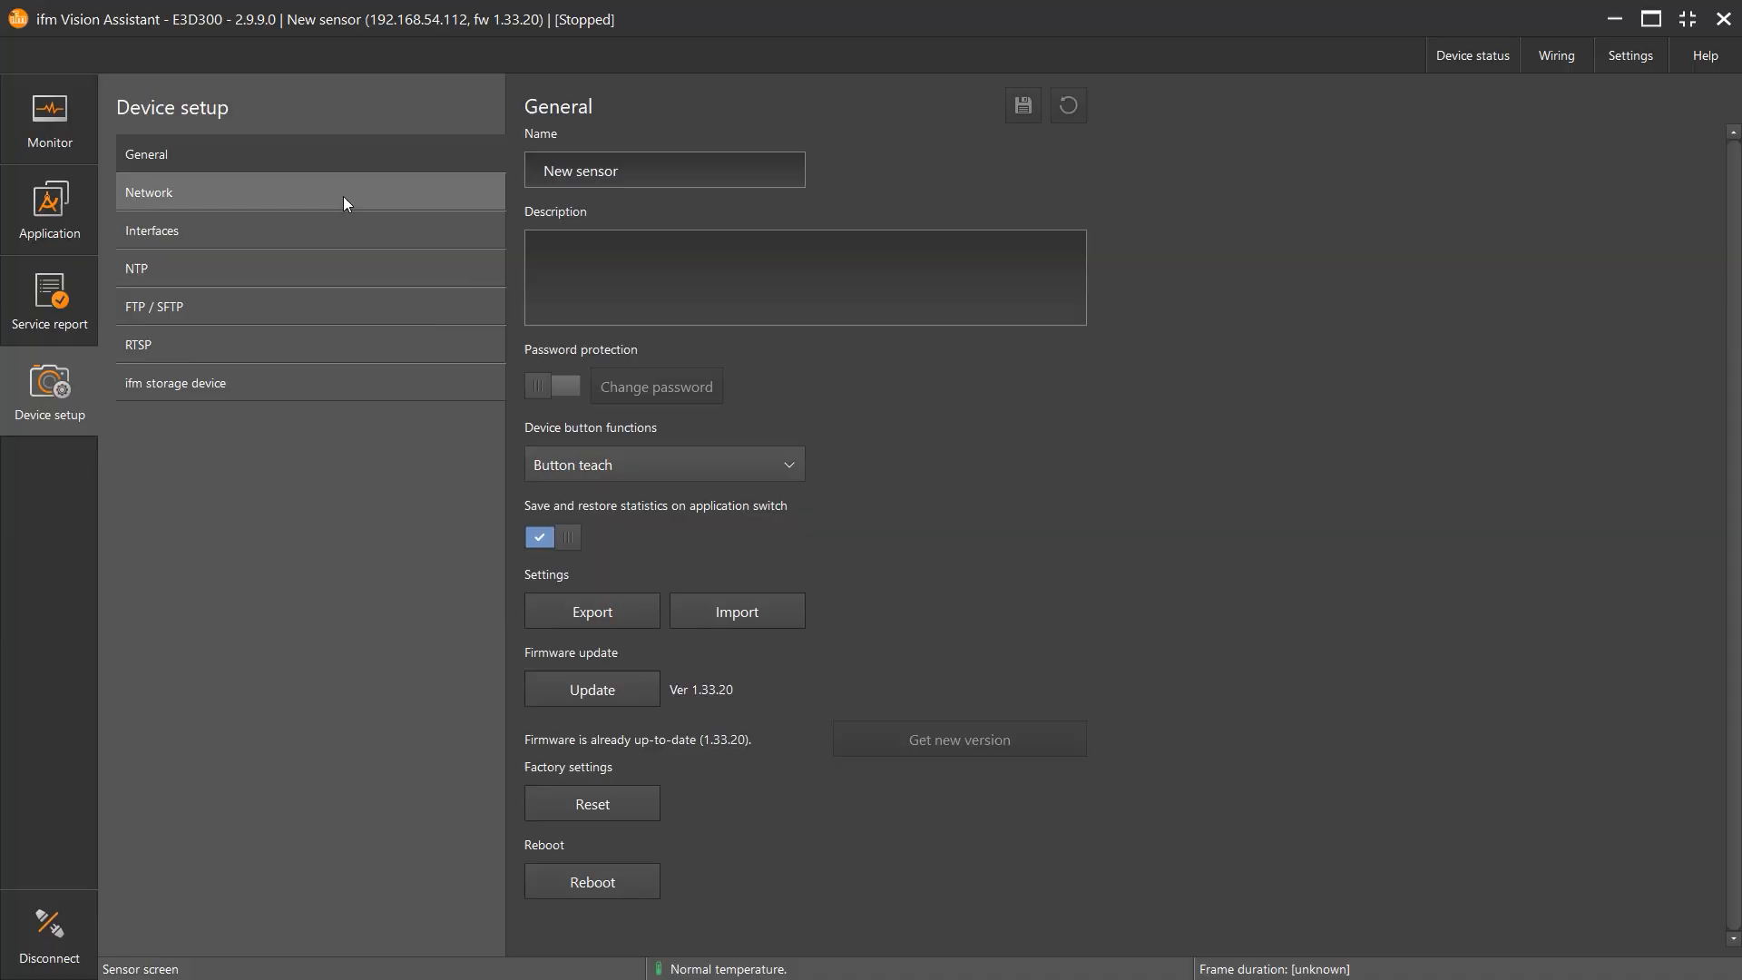
click(147, 191)
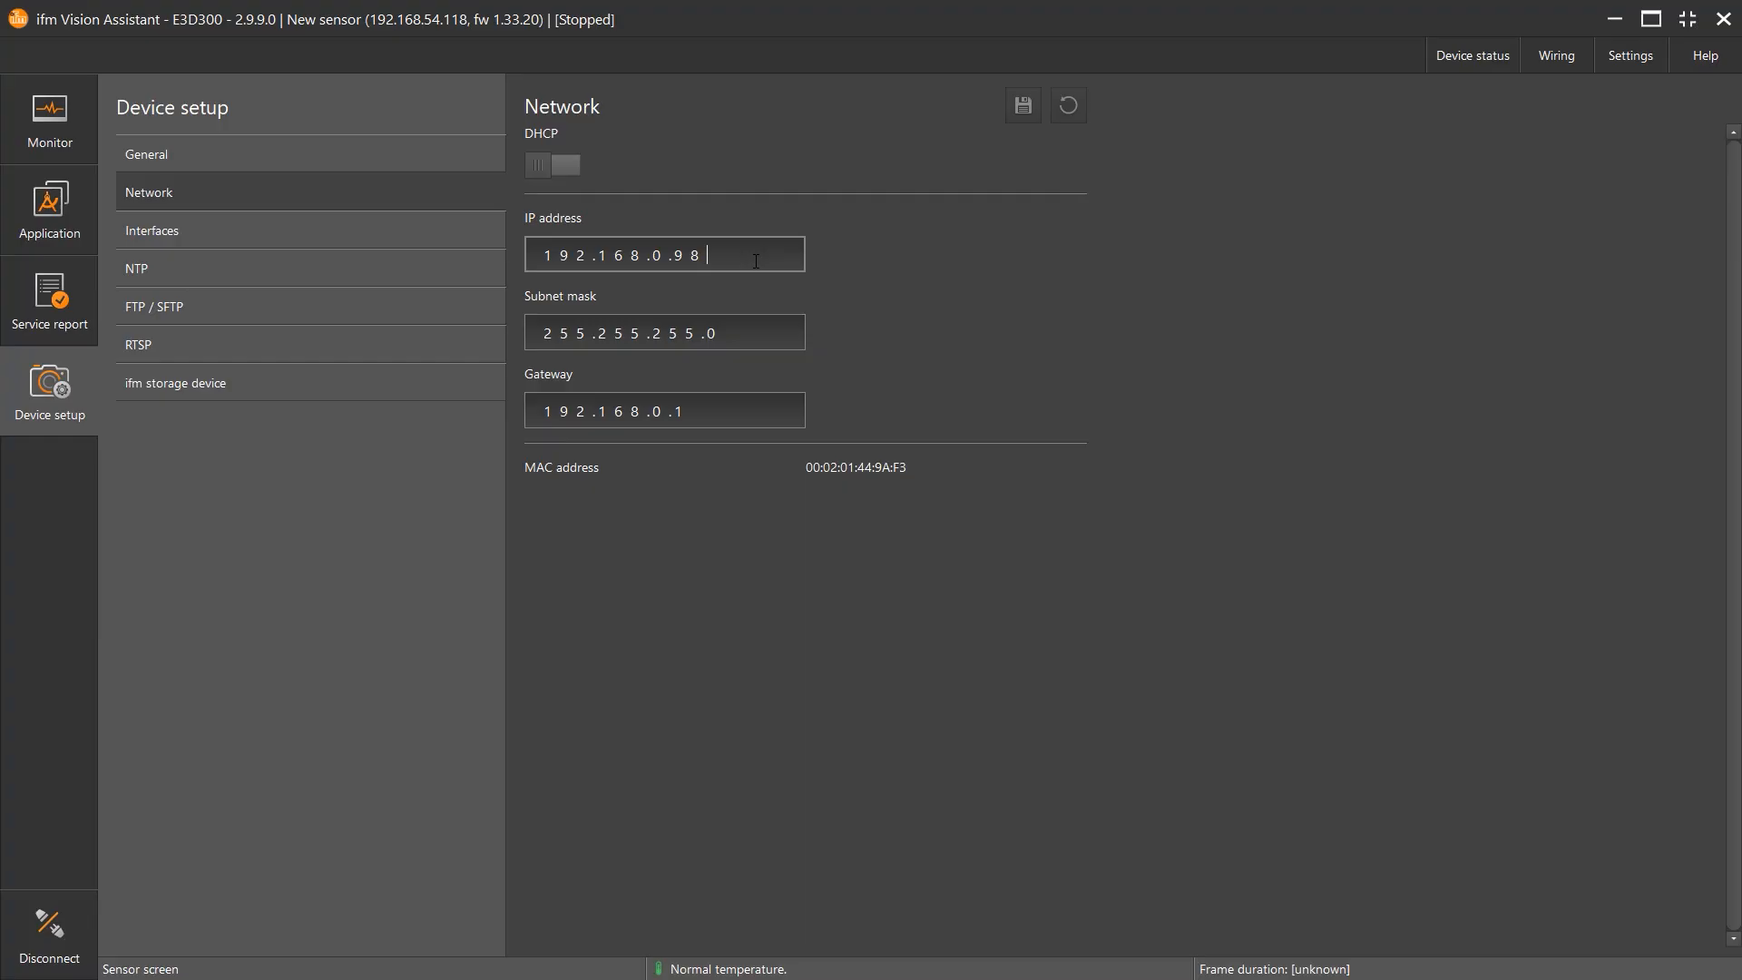
text(54)
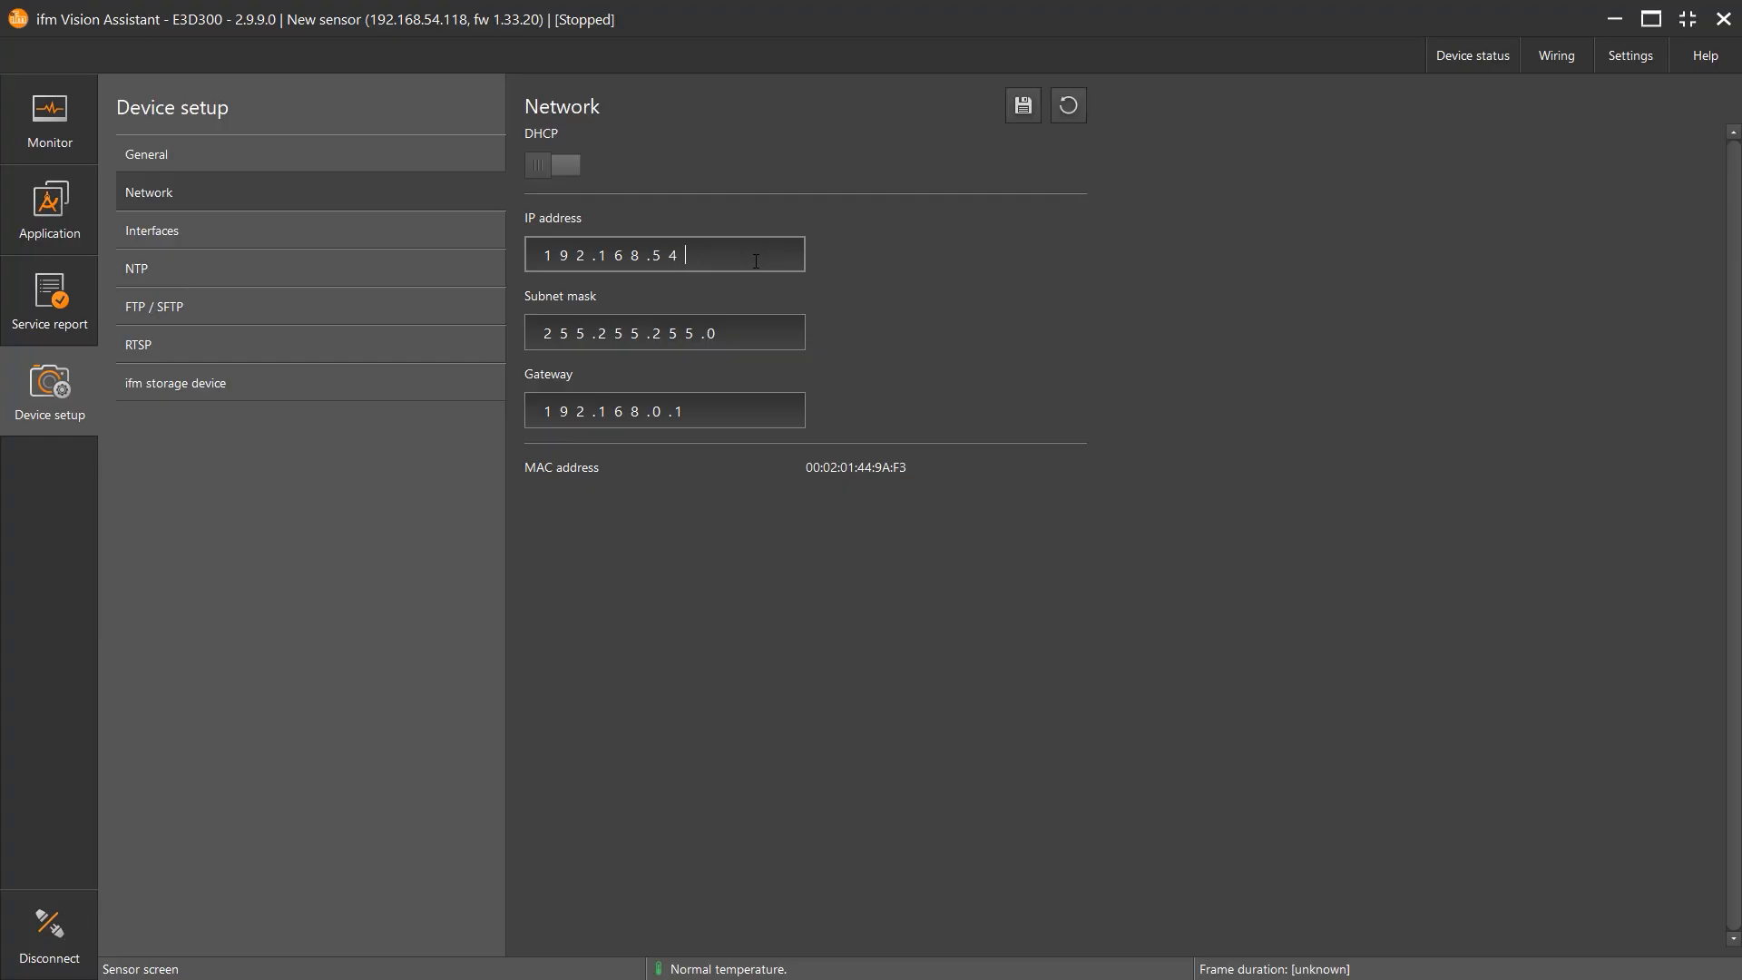
text(20)
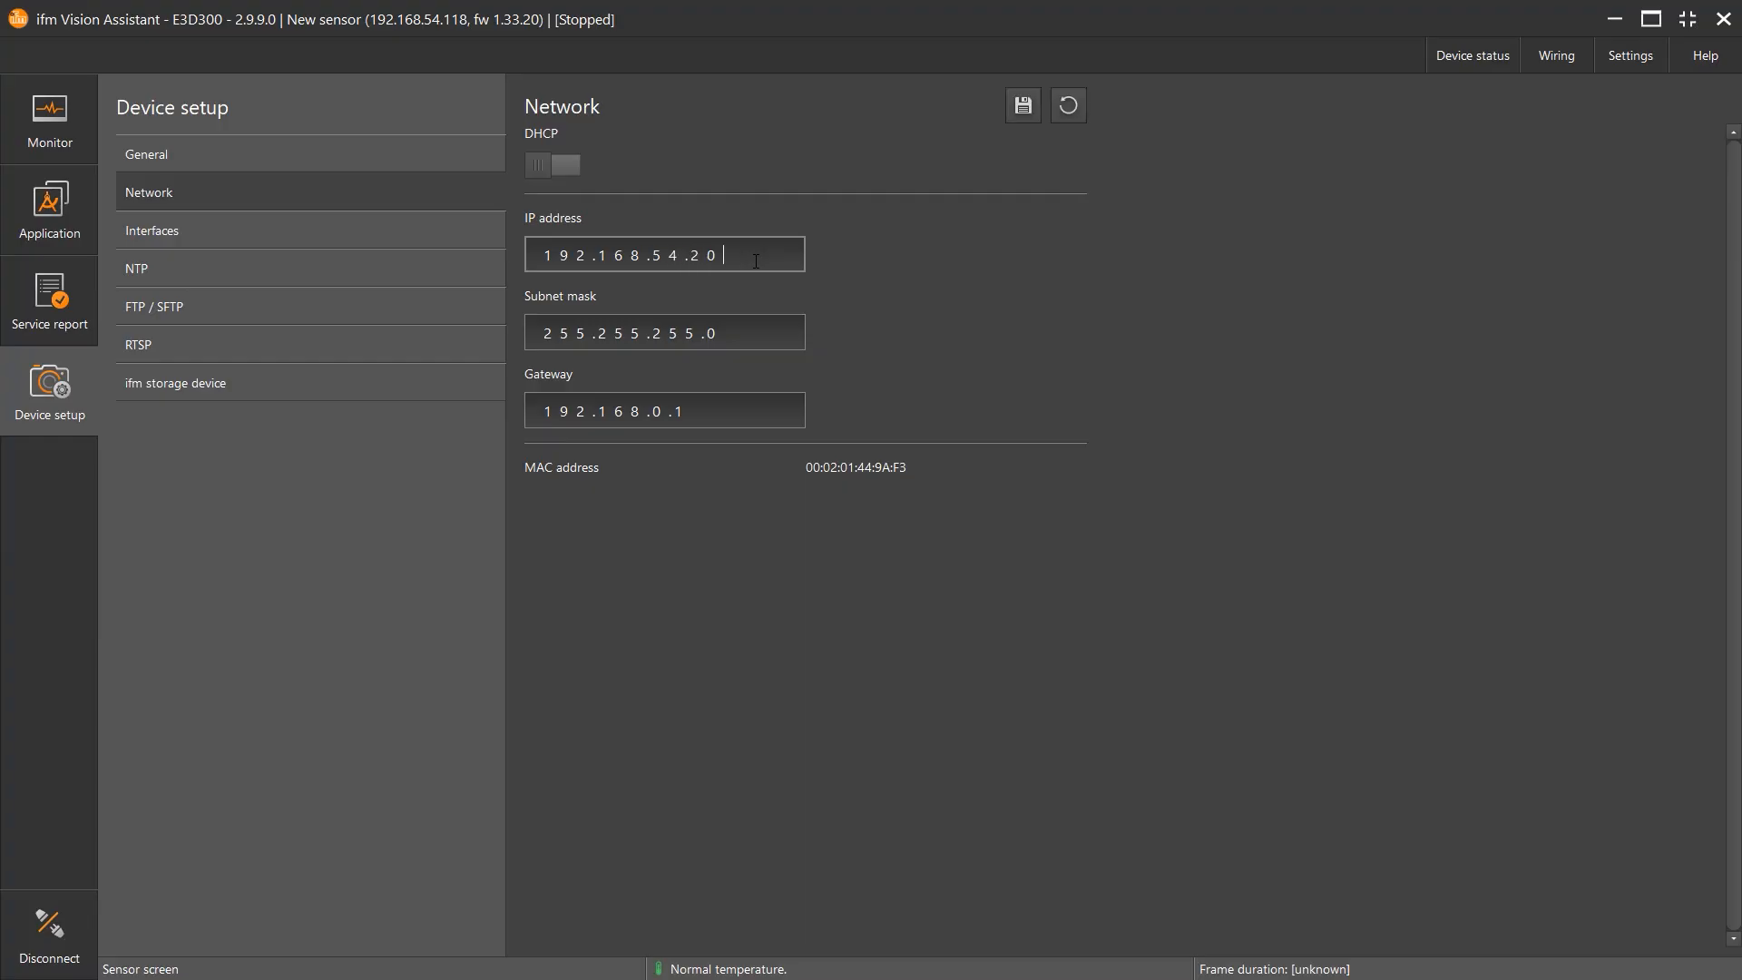
text(0)
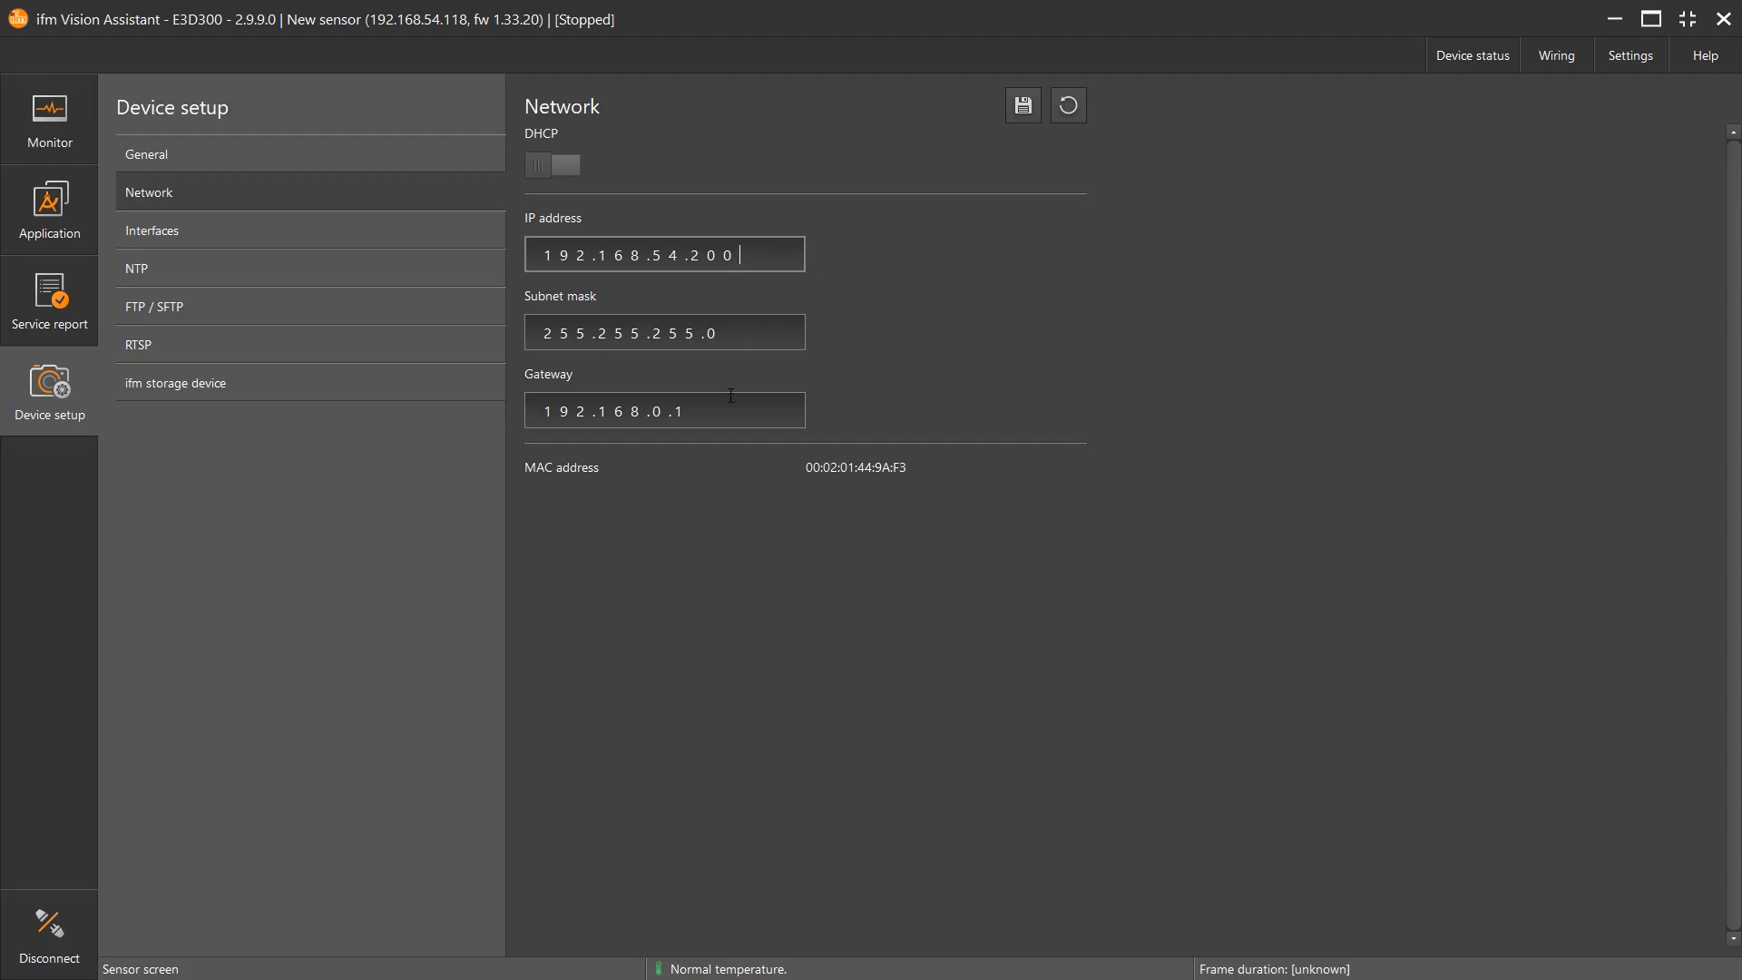
mouse_move(1020, 105)
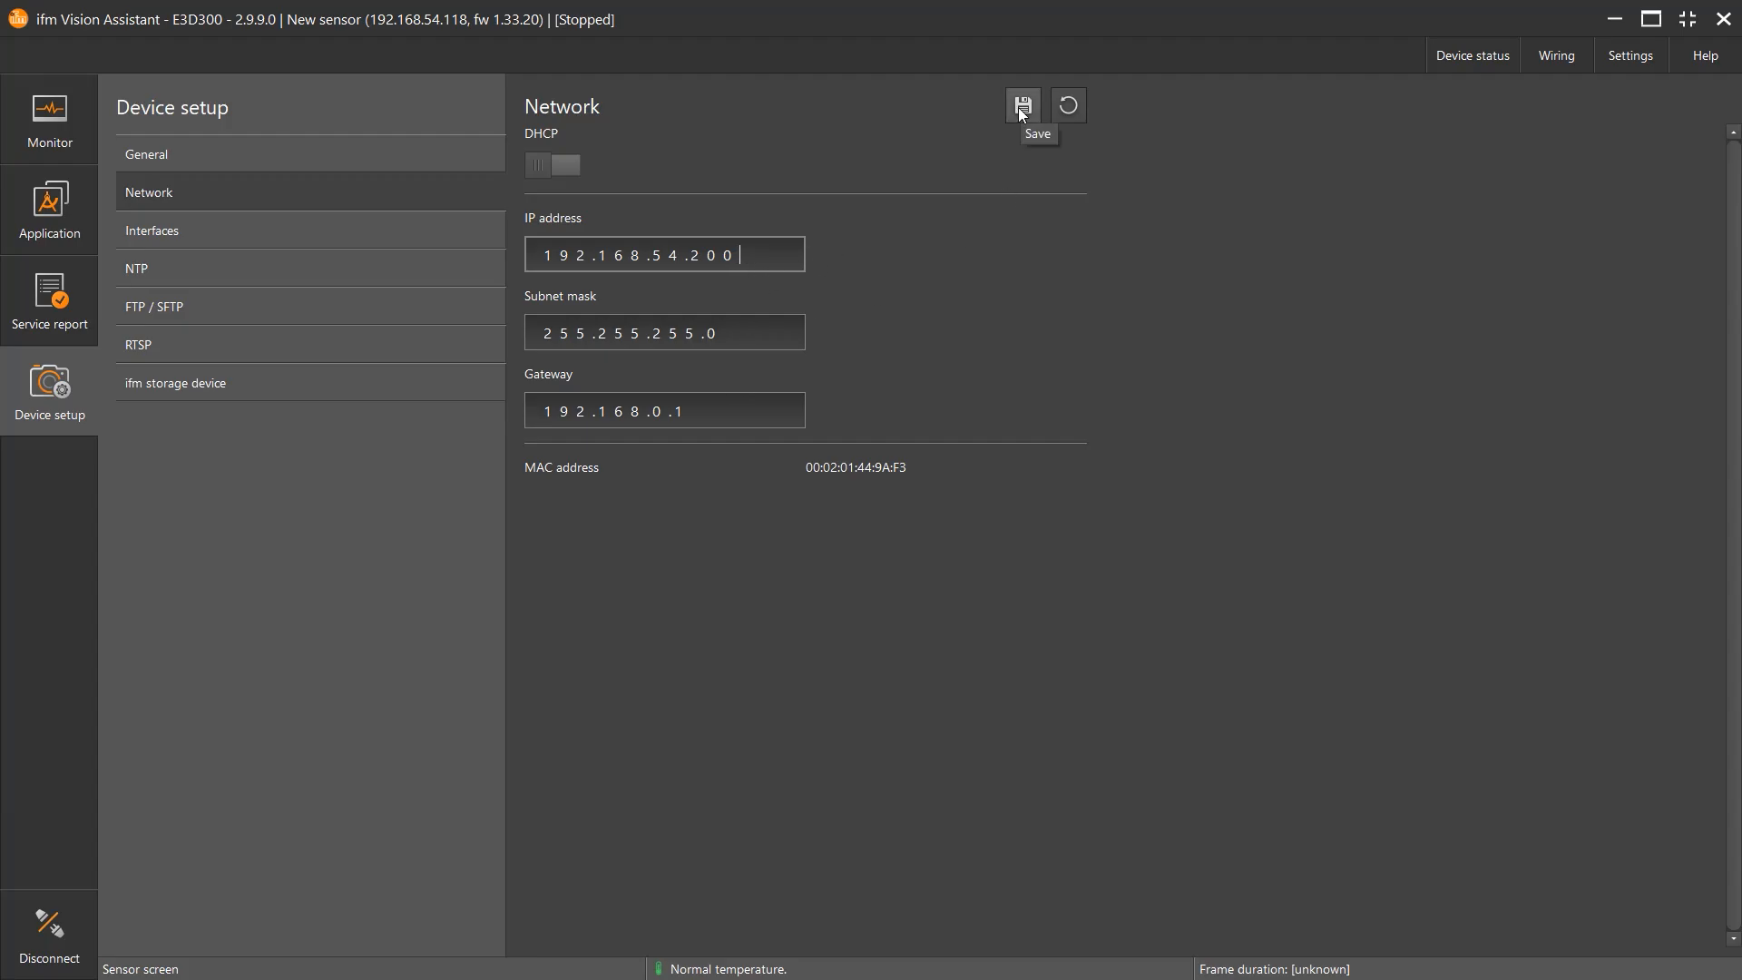
Step: Save the network settings so the sensor reconnects at 192.168.54.200, confirming the run-mode stop
click(1019, 106)
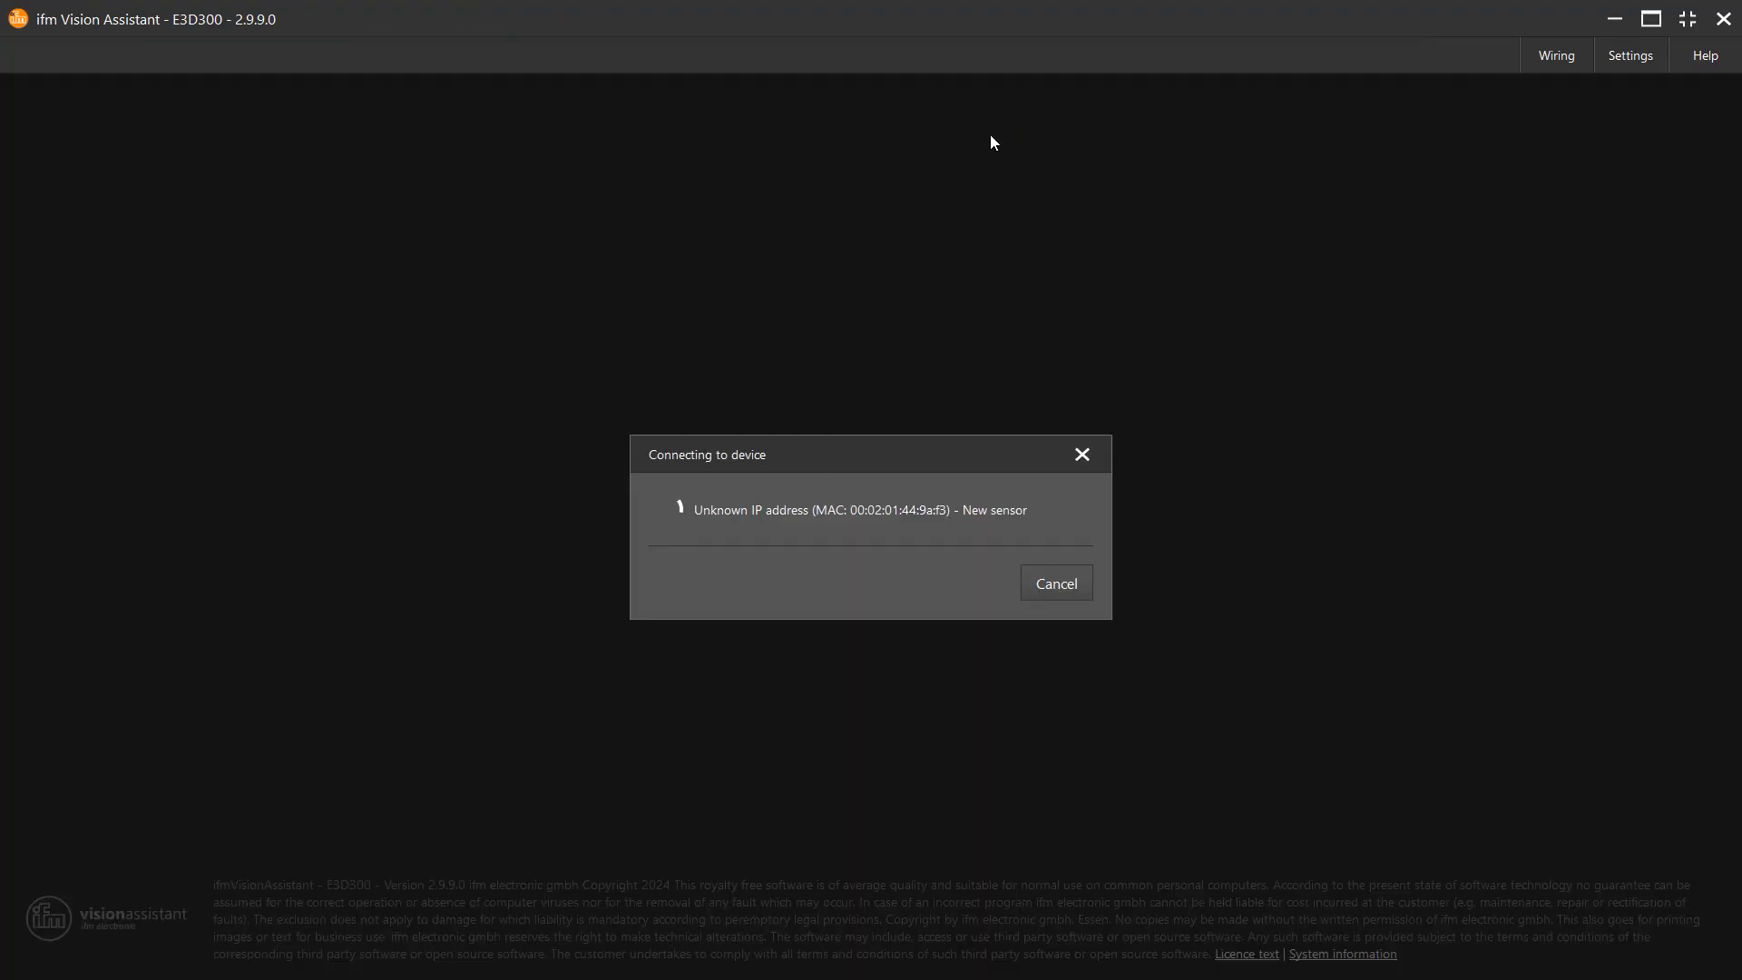
mouse_move(868, 542)
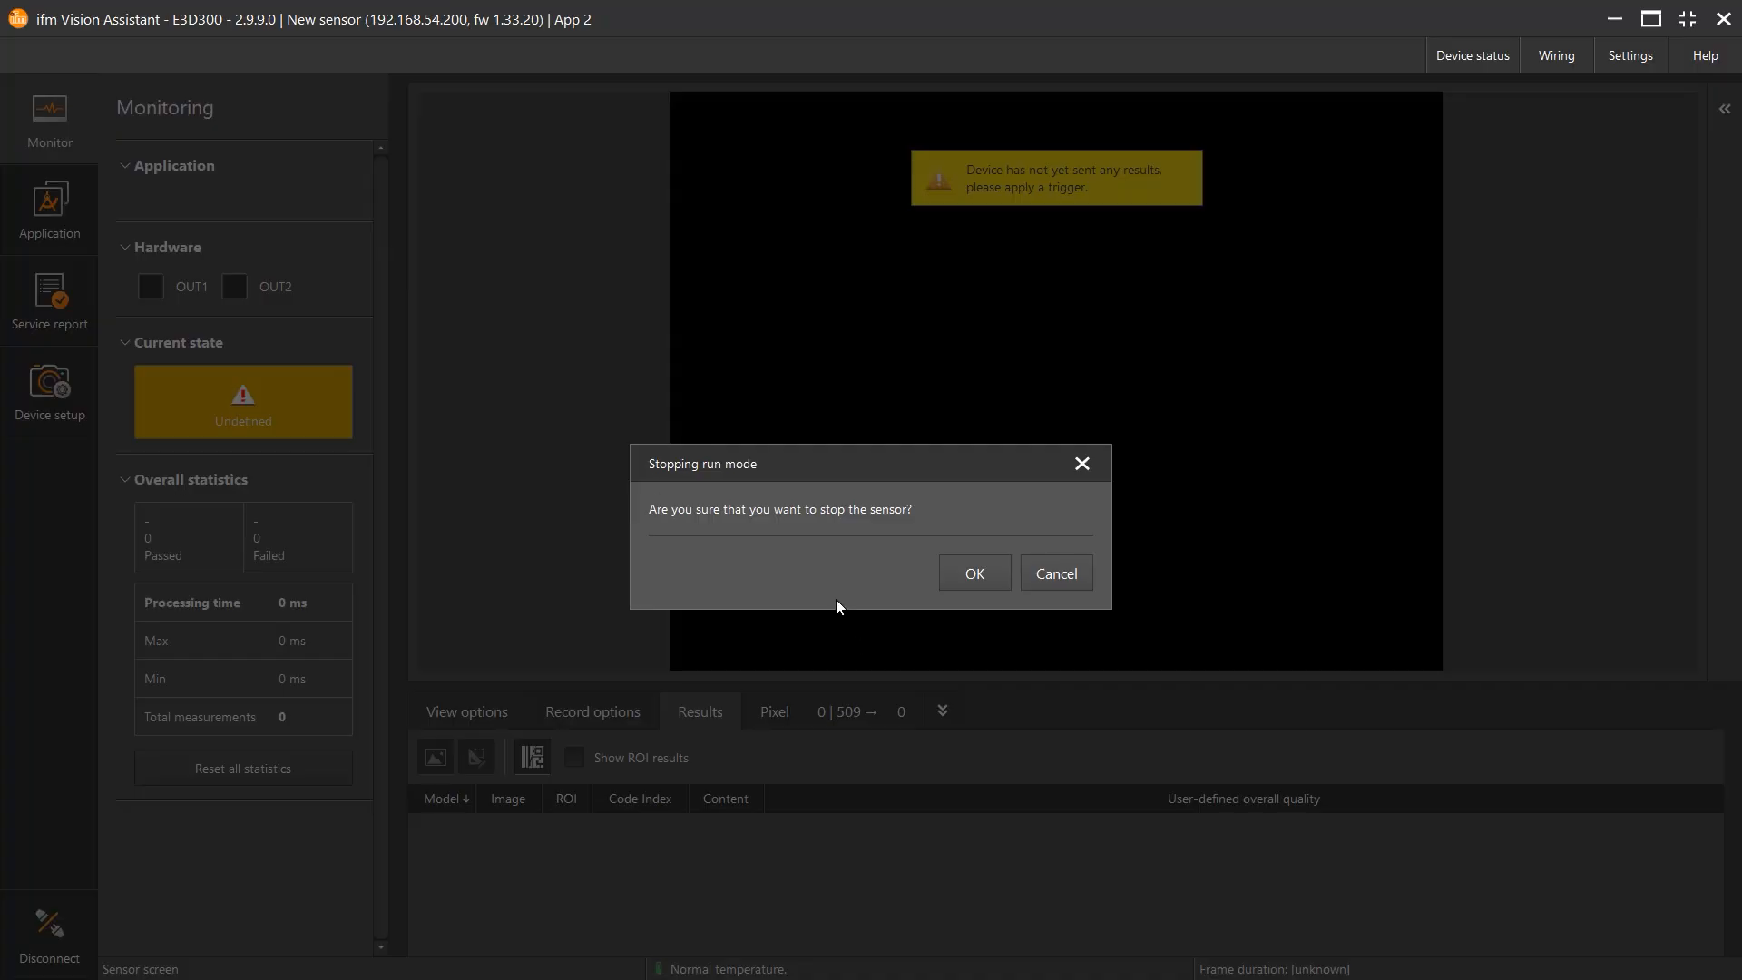
mouse_move(890, 528)
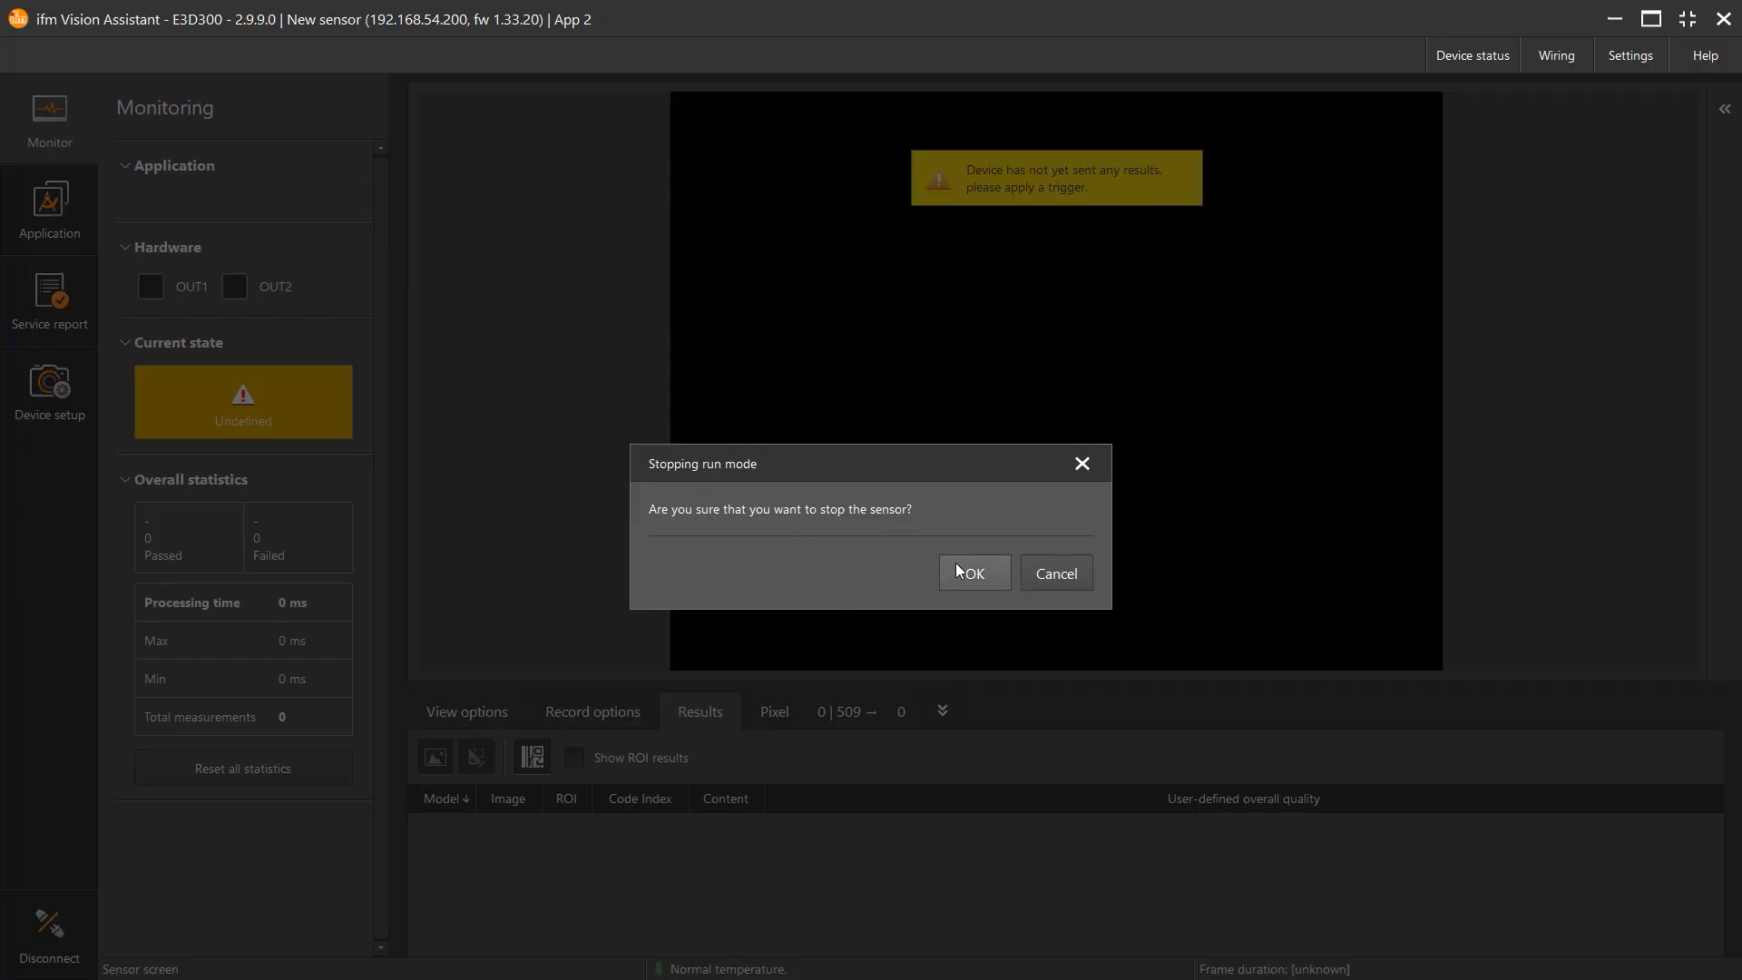
click(971, 574)
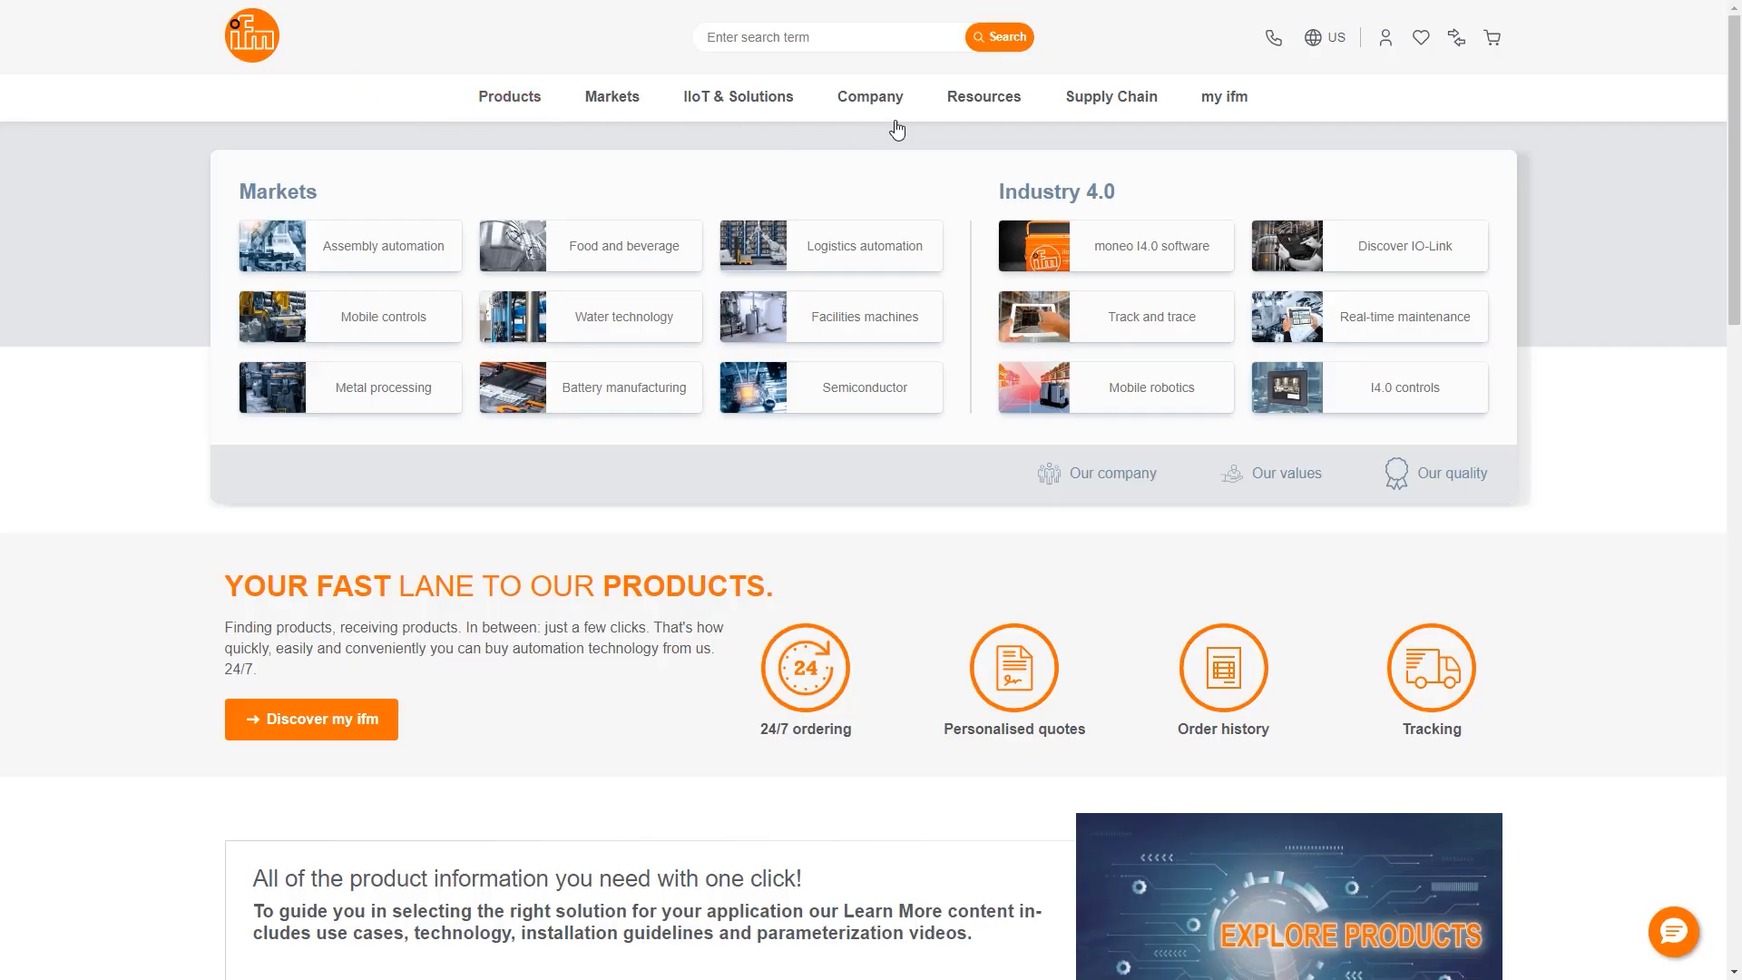
Step: On the ifm website, go to the Contact us page via the Company menu
click(876, 97)
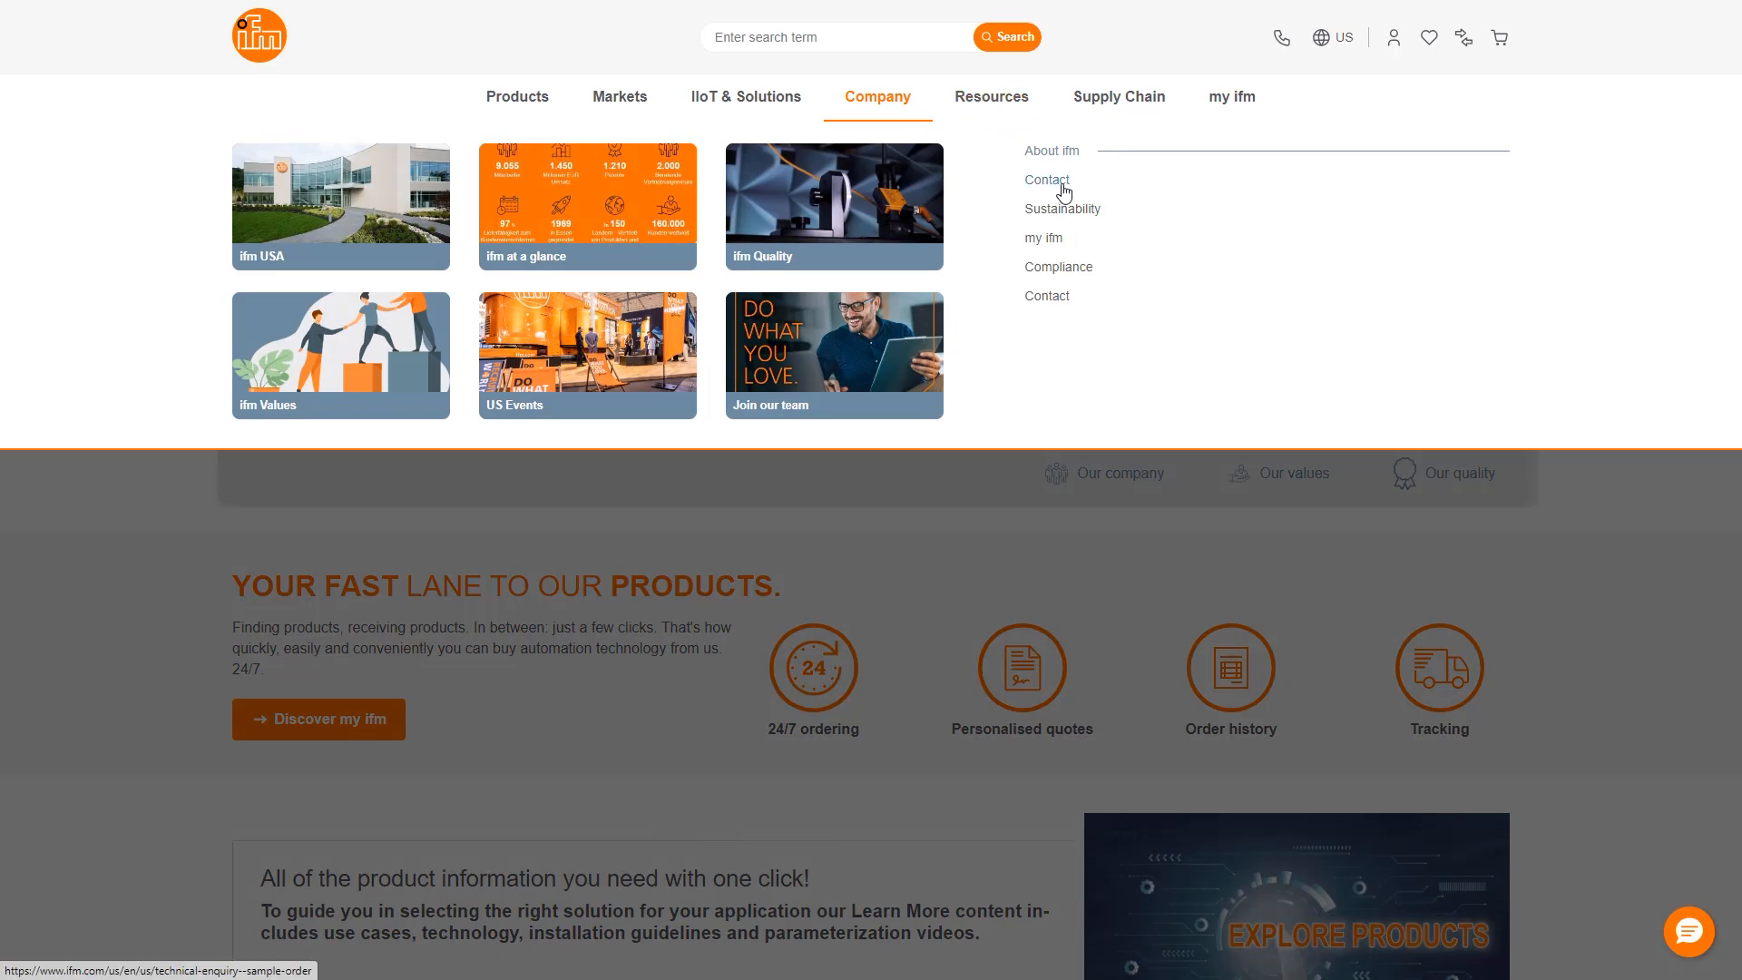
click(1045, 180)
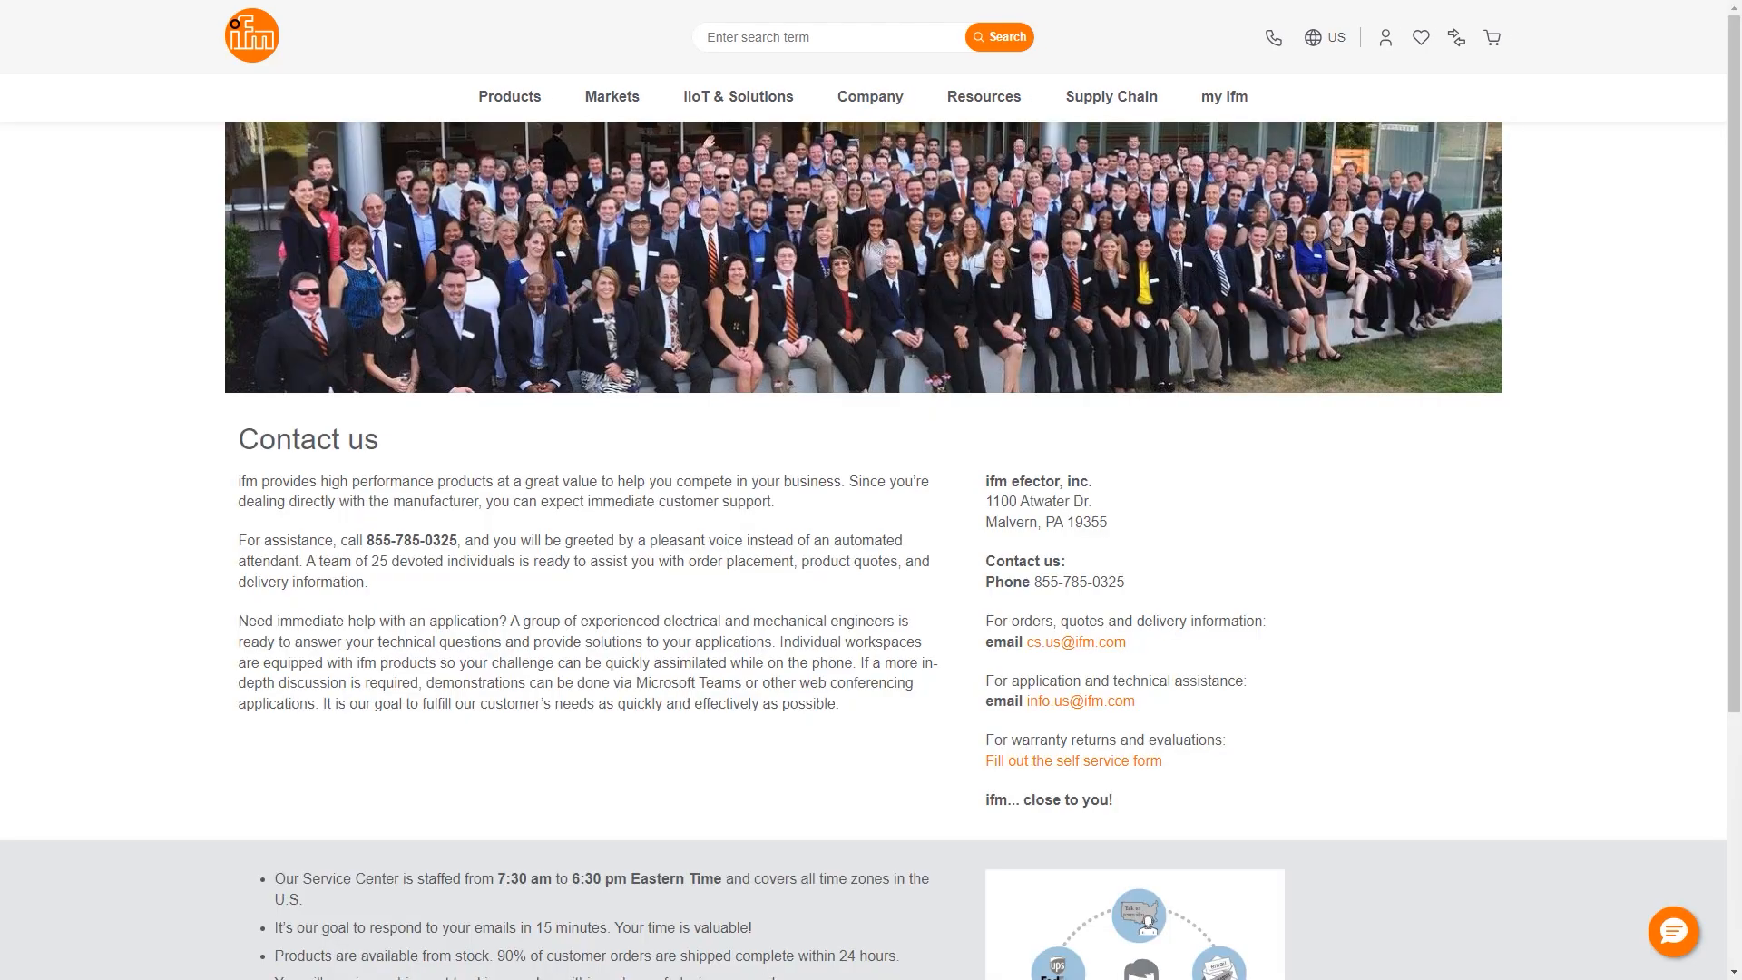